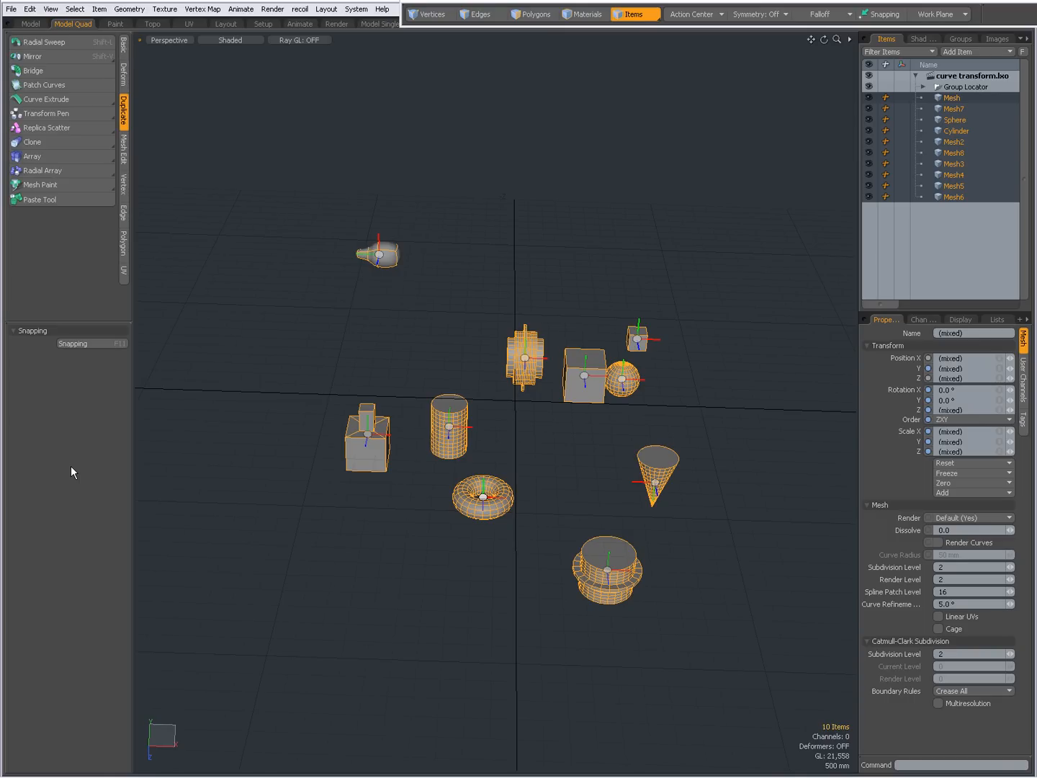
mouse_move(61, 127)
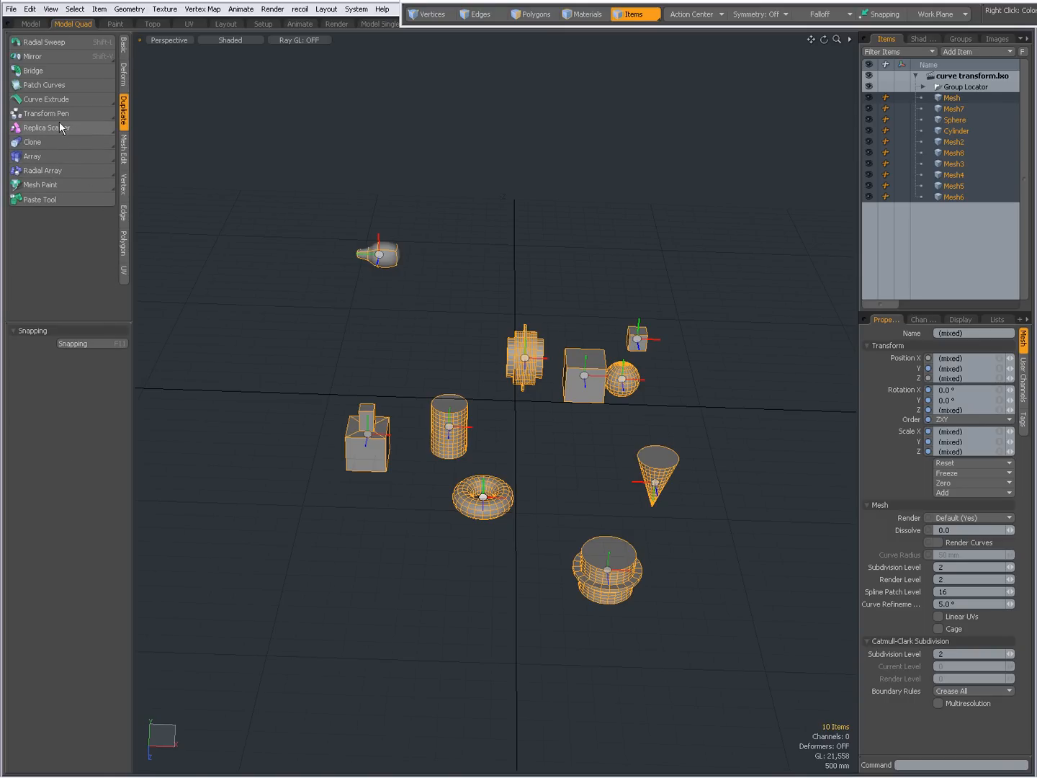
Browse the curve/pen and array duplication tool lists in the Duplicate toolbox.
click(46, 98)
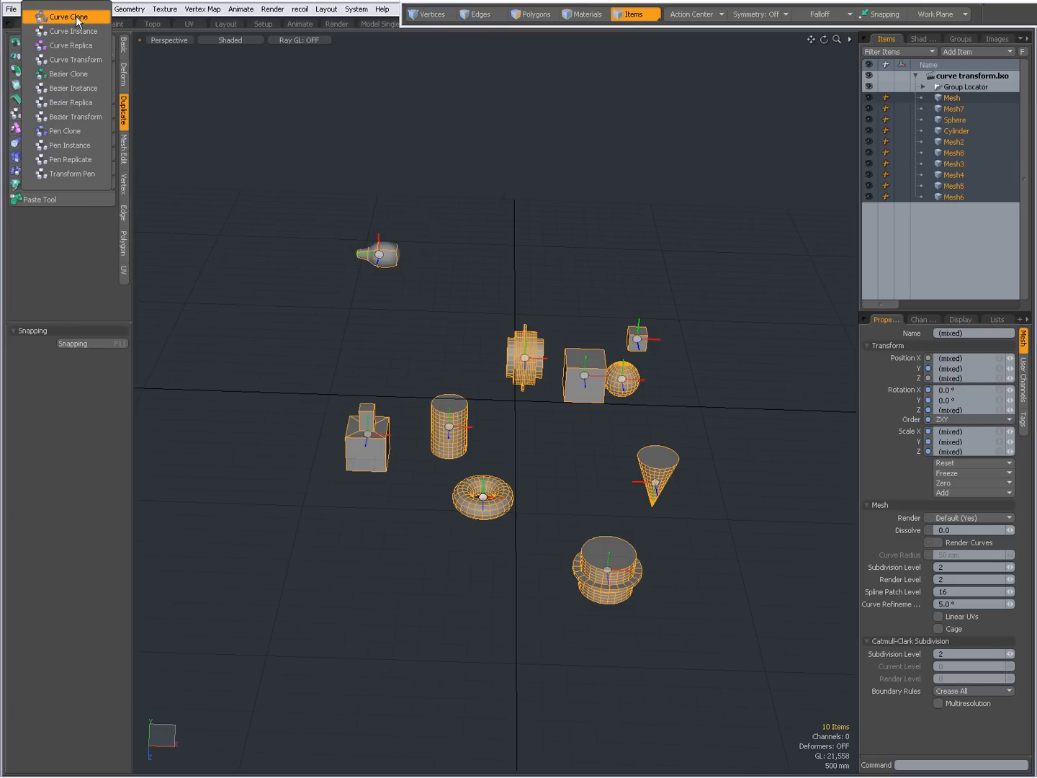
mouse_move(72, 88)
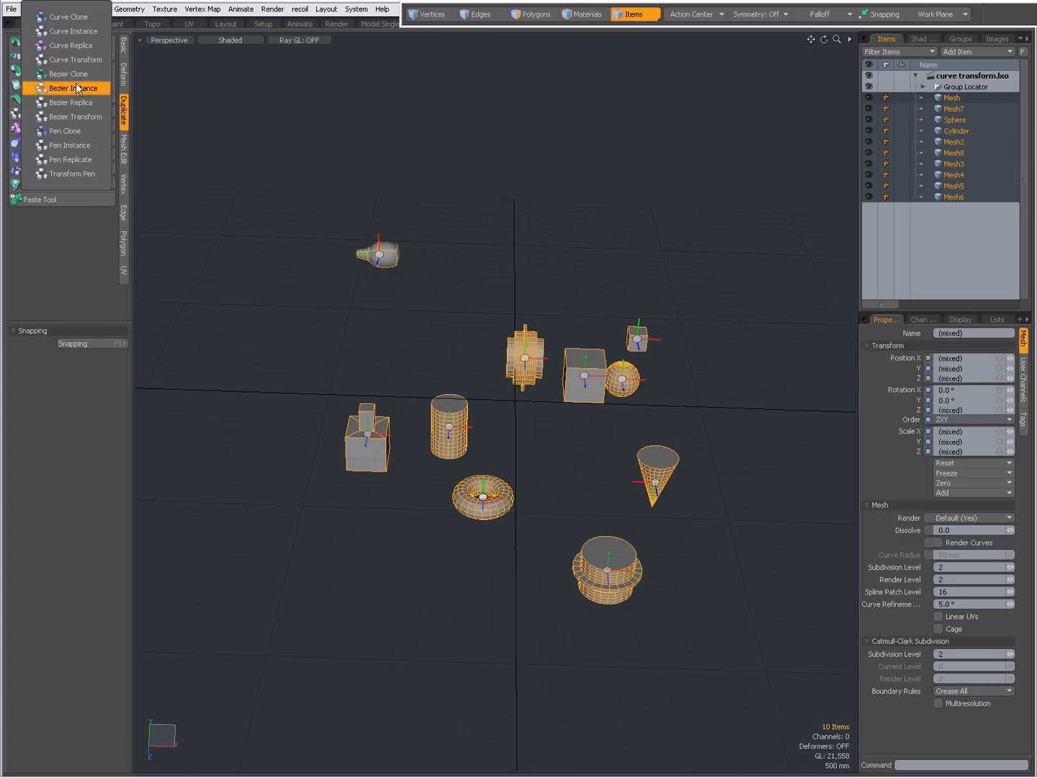
mouse_move(67, 144)
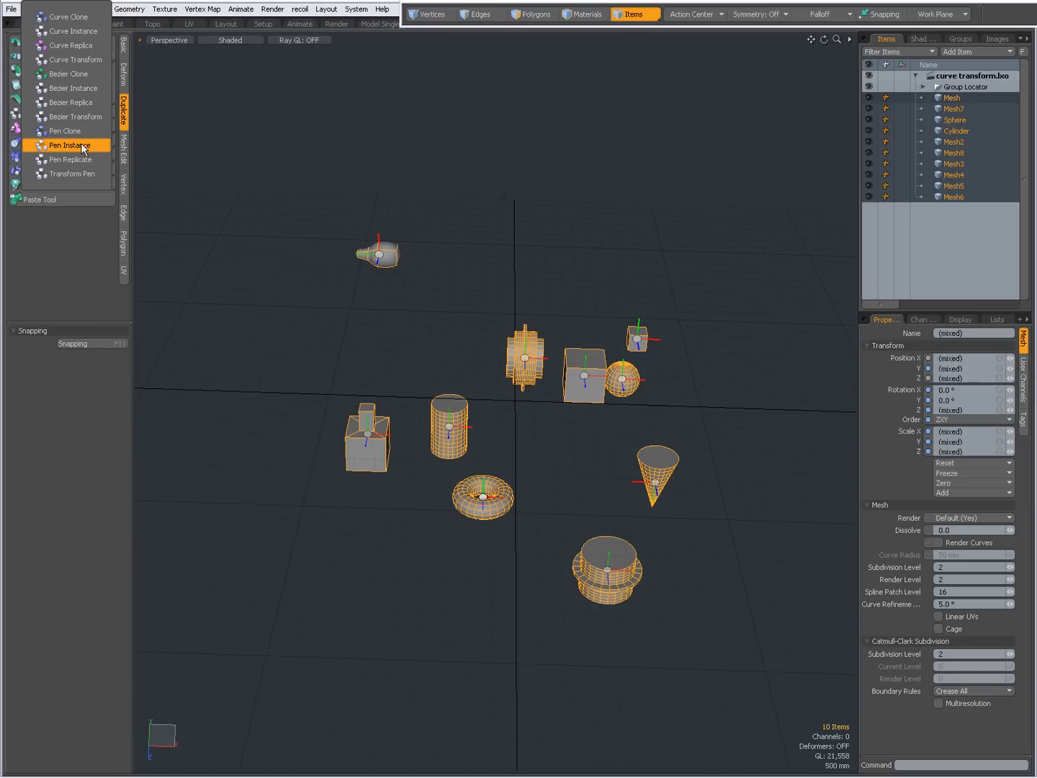
mouse_move(69, 74)
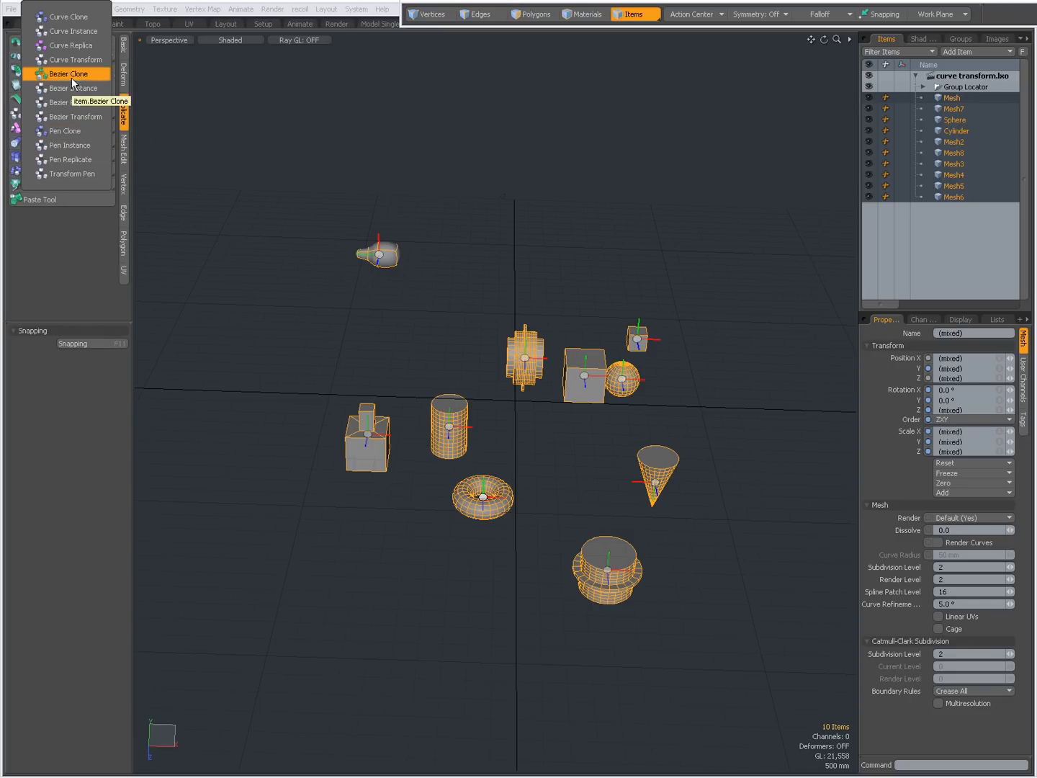
mouse_move(75, 115)
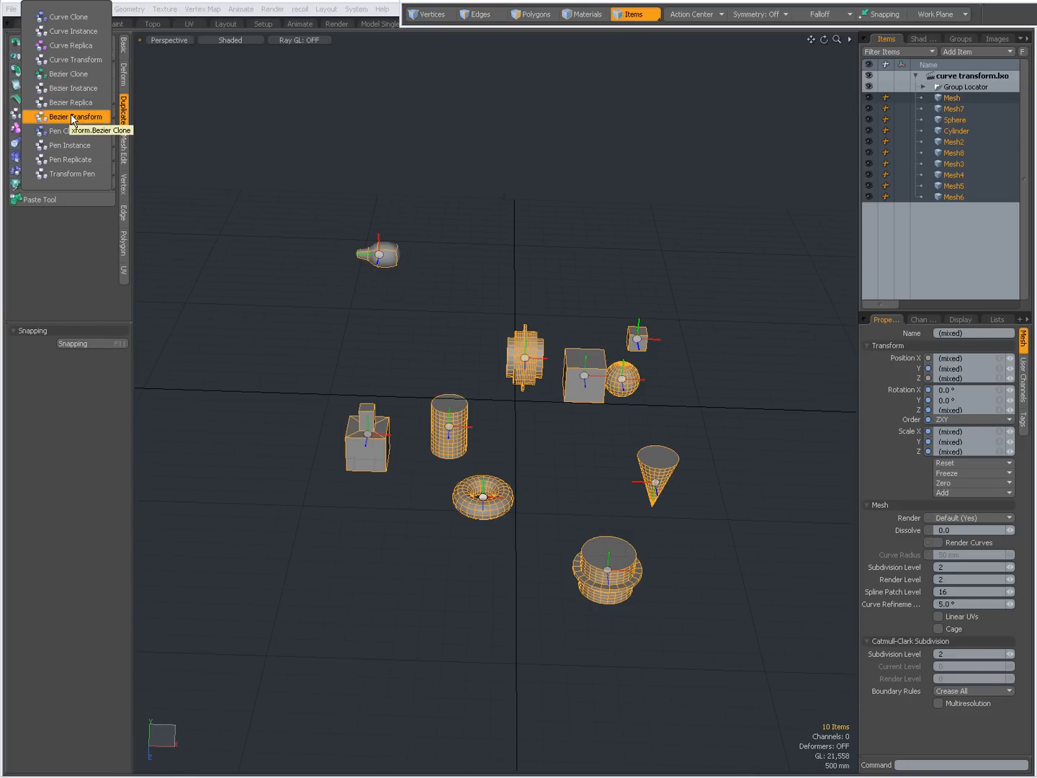
mouse_move(72, 173)
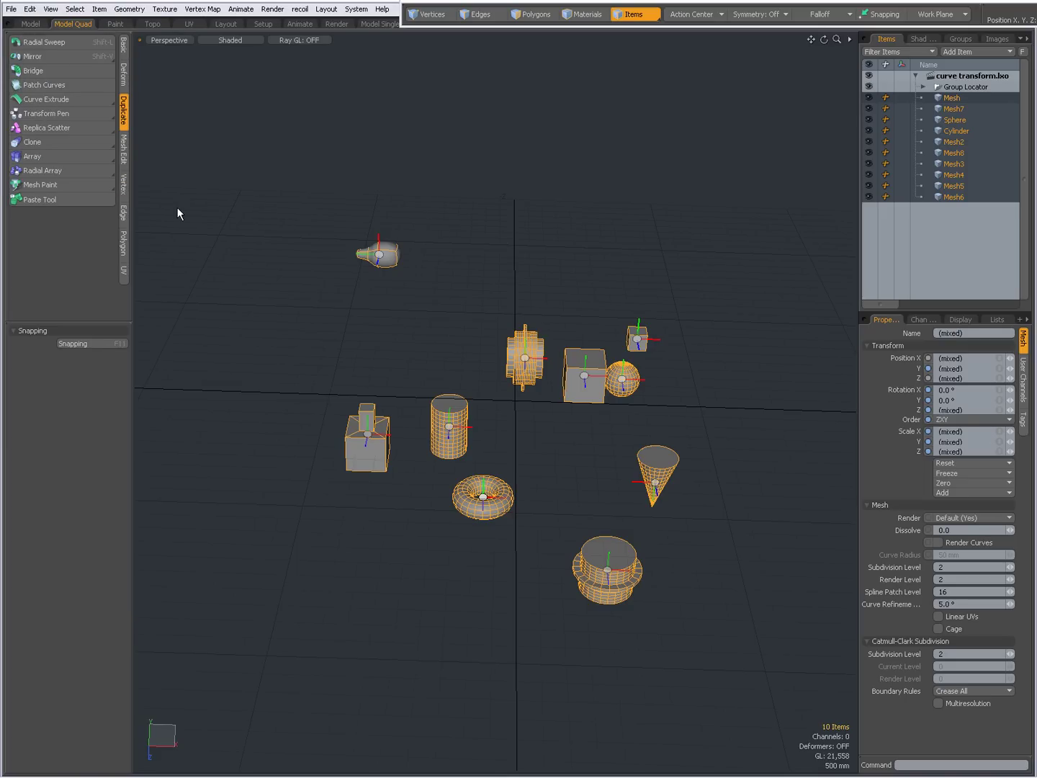
click(32, 156)
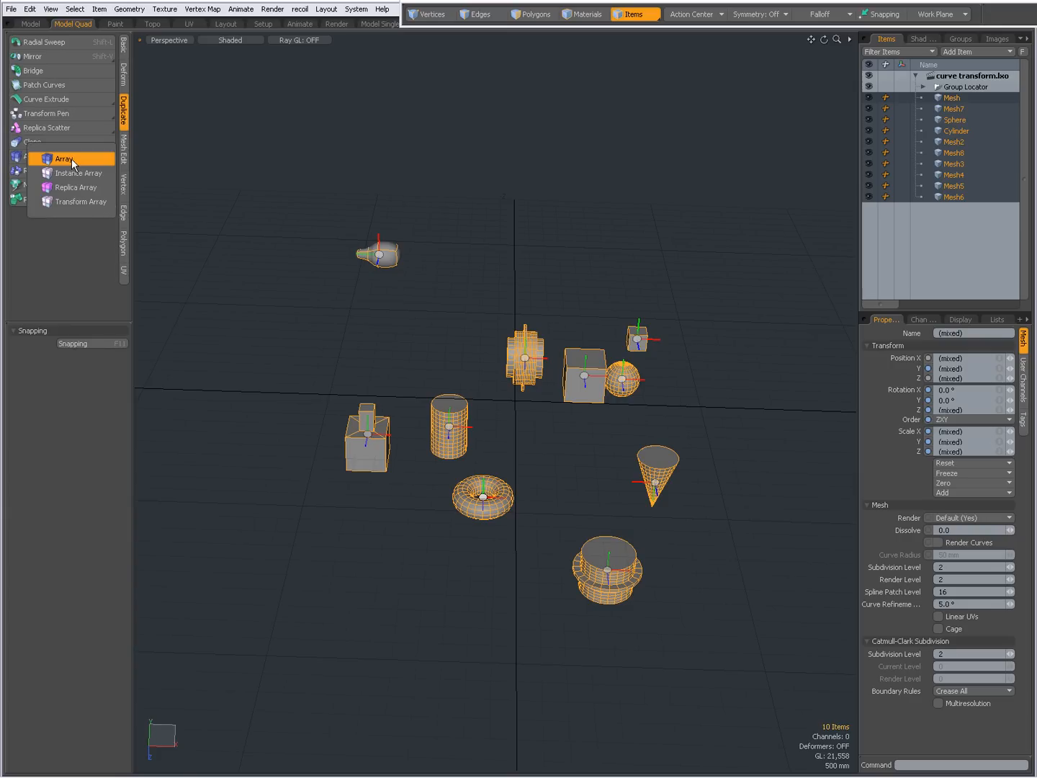
mouse_move(80, 201)
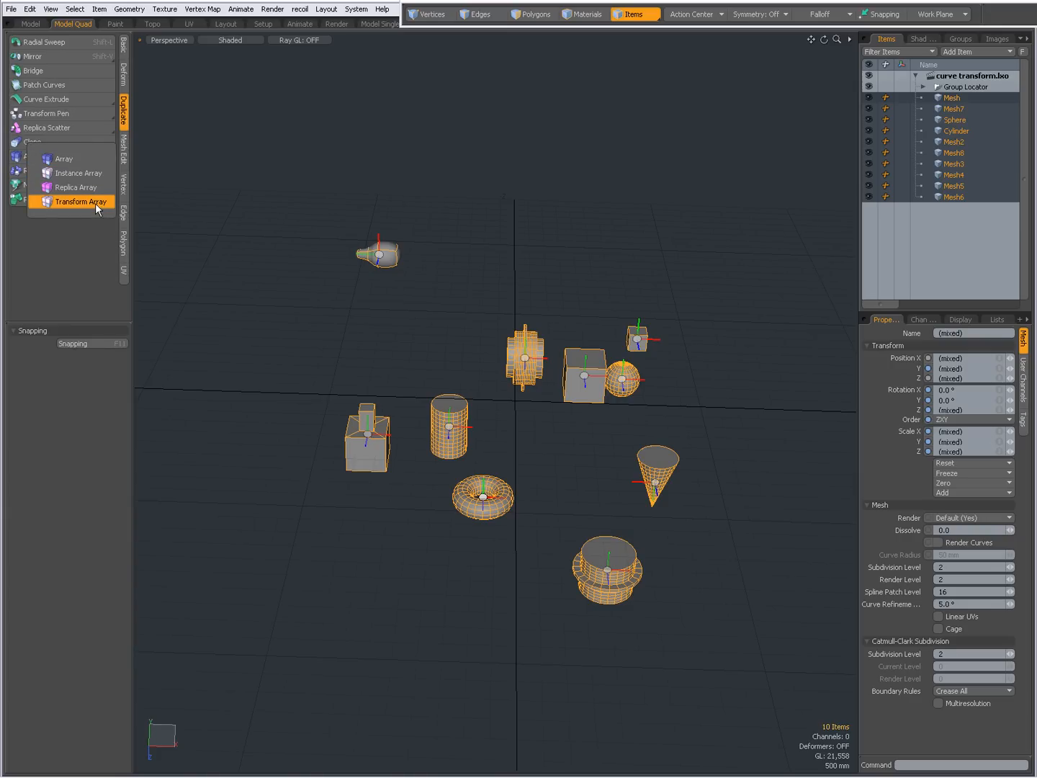
mouse_move(86, 201)
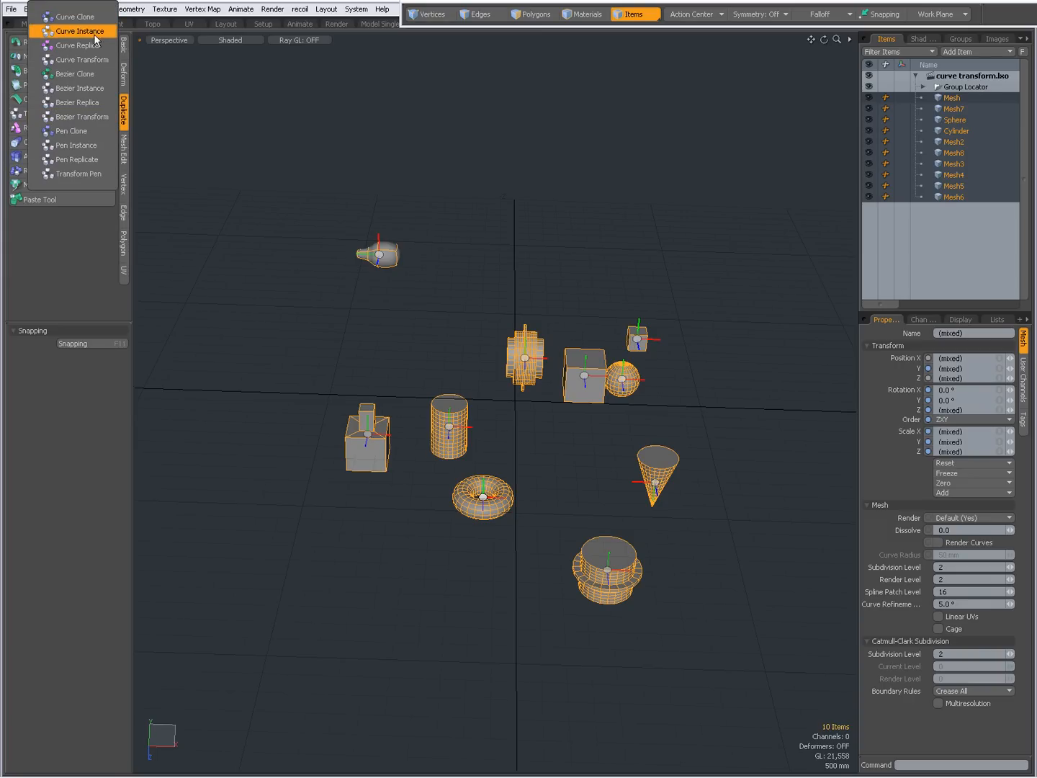
mouse_move(86, 158)
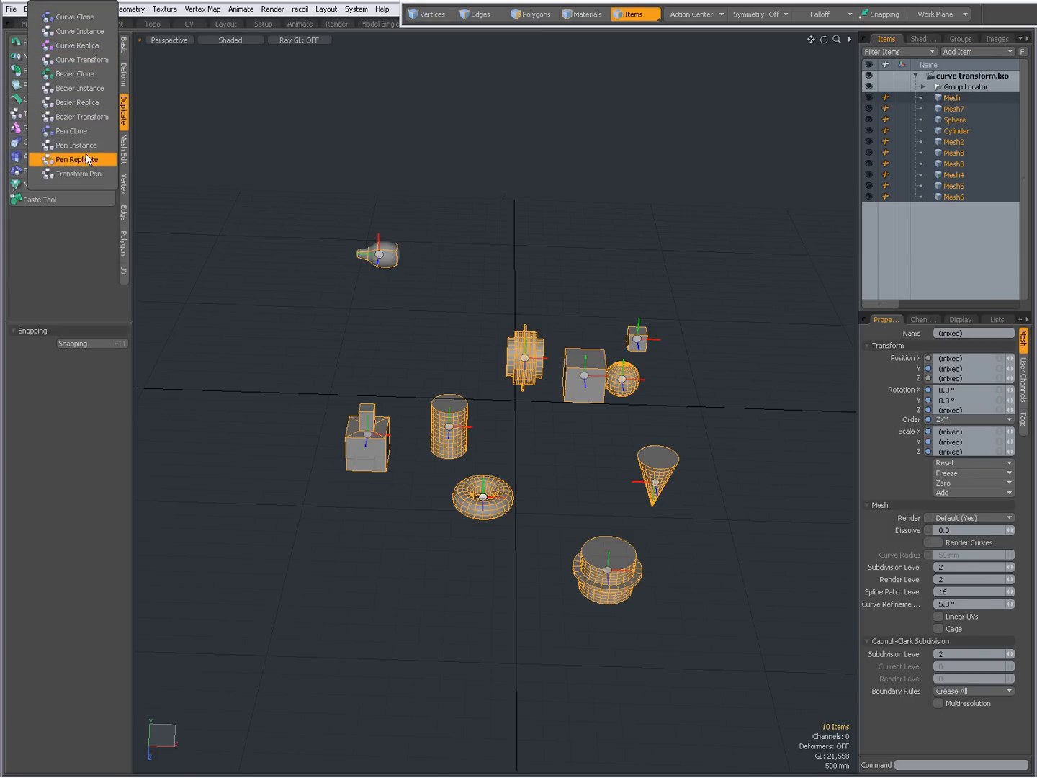
mouse_move(223, 317)
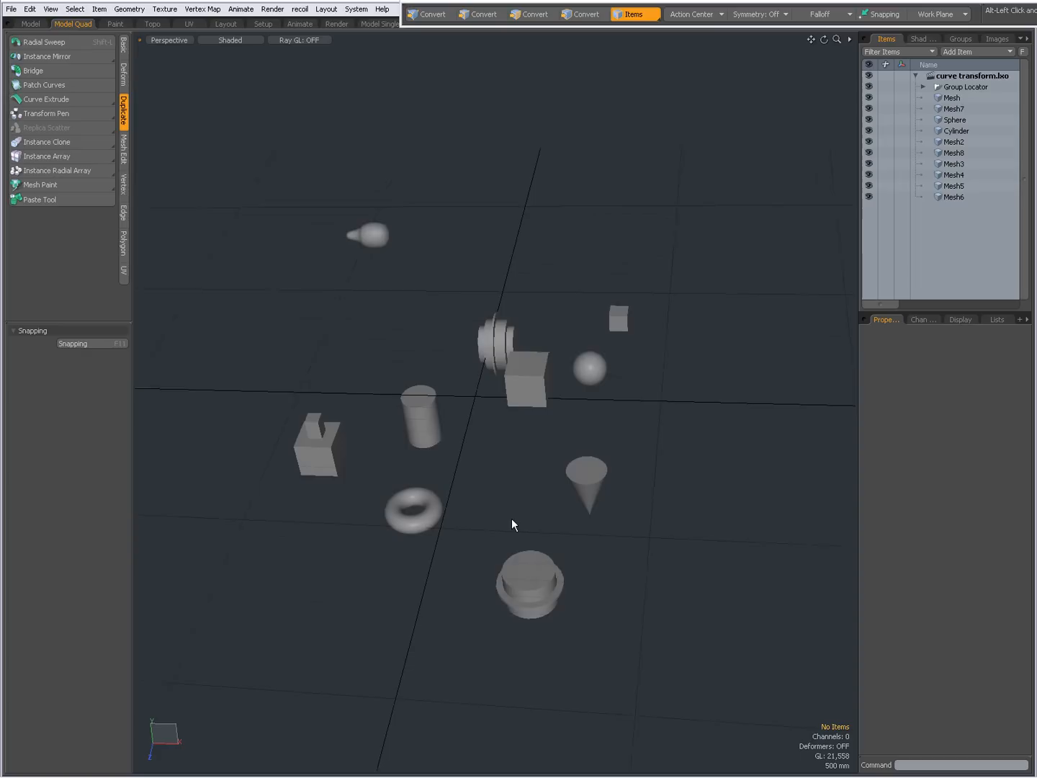
Select Mesh7, Cylinder, Mesh3 and Mesh6 in turn in the Item List, then return to the curve tools.
click(954, 108)
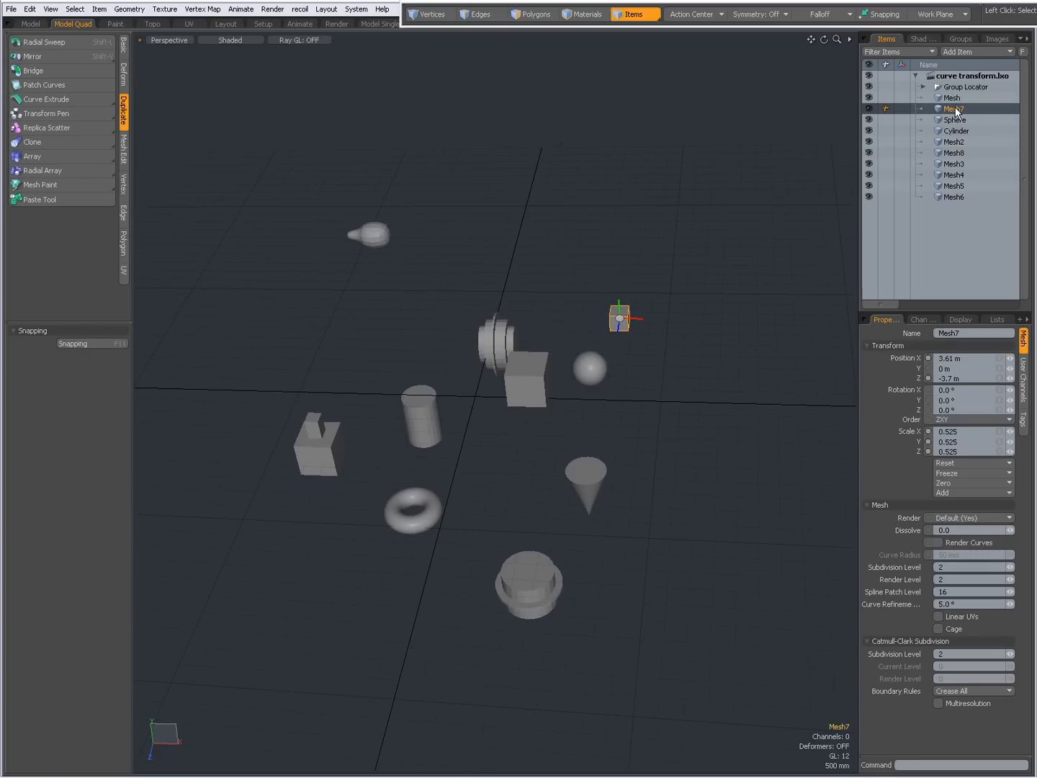
click(957, 129)
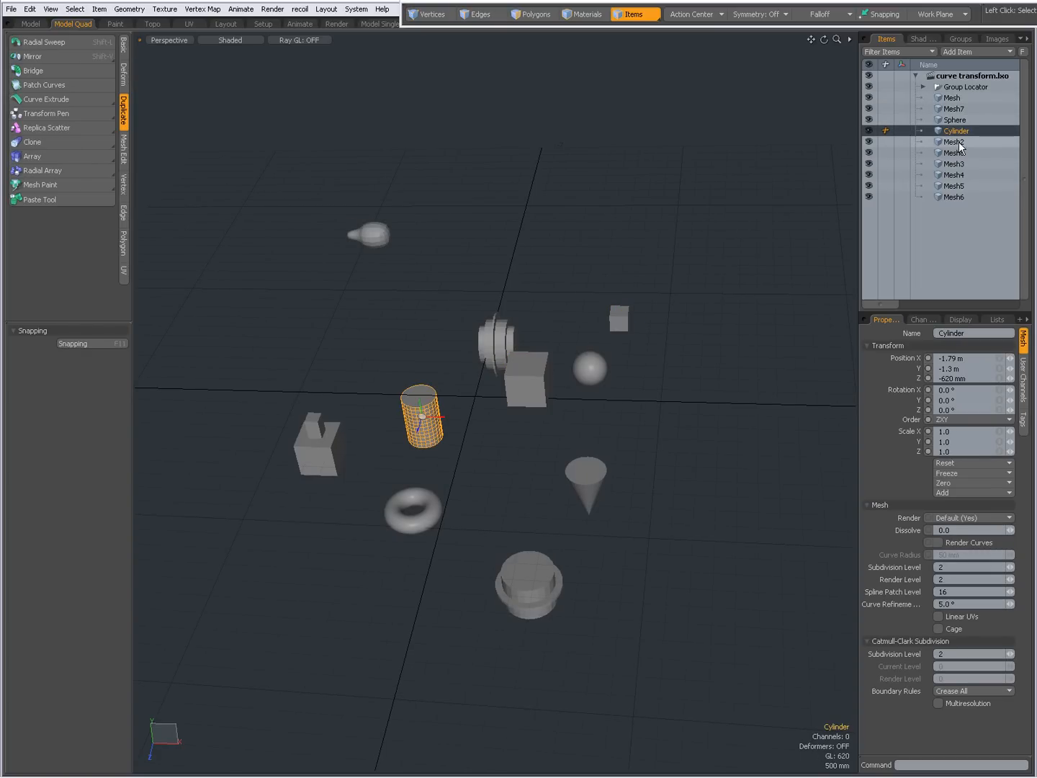
click(953, 164)
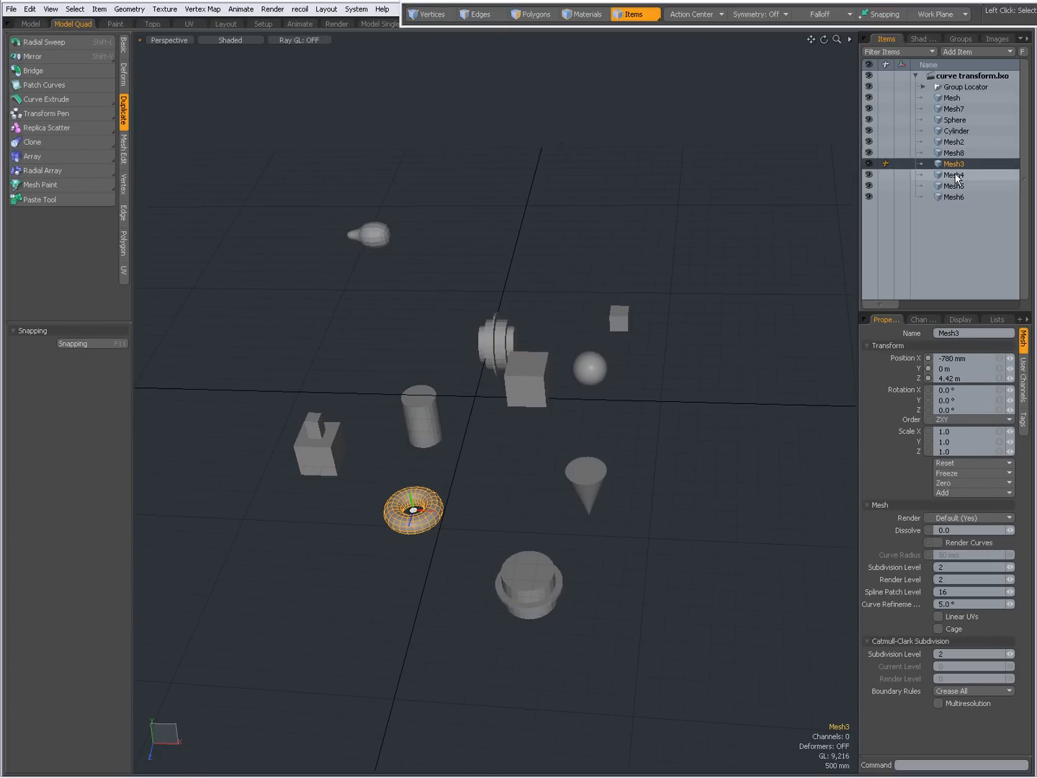
click(953, 196)
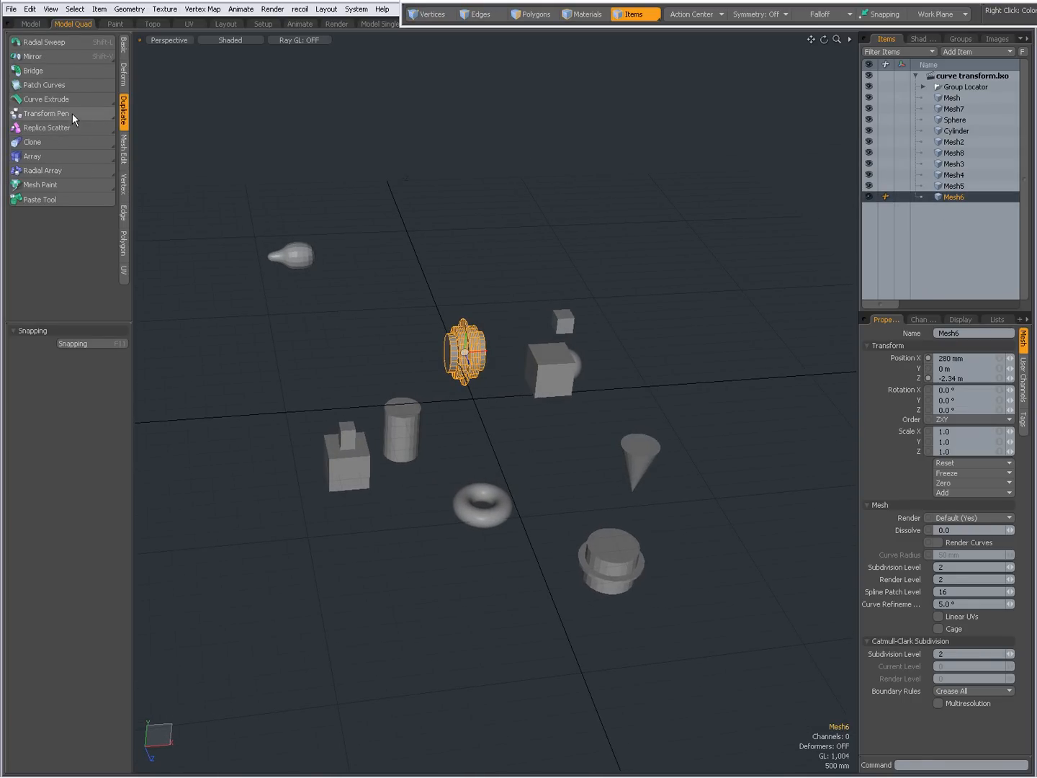
click(46, 112)
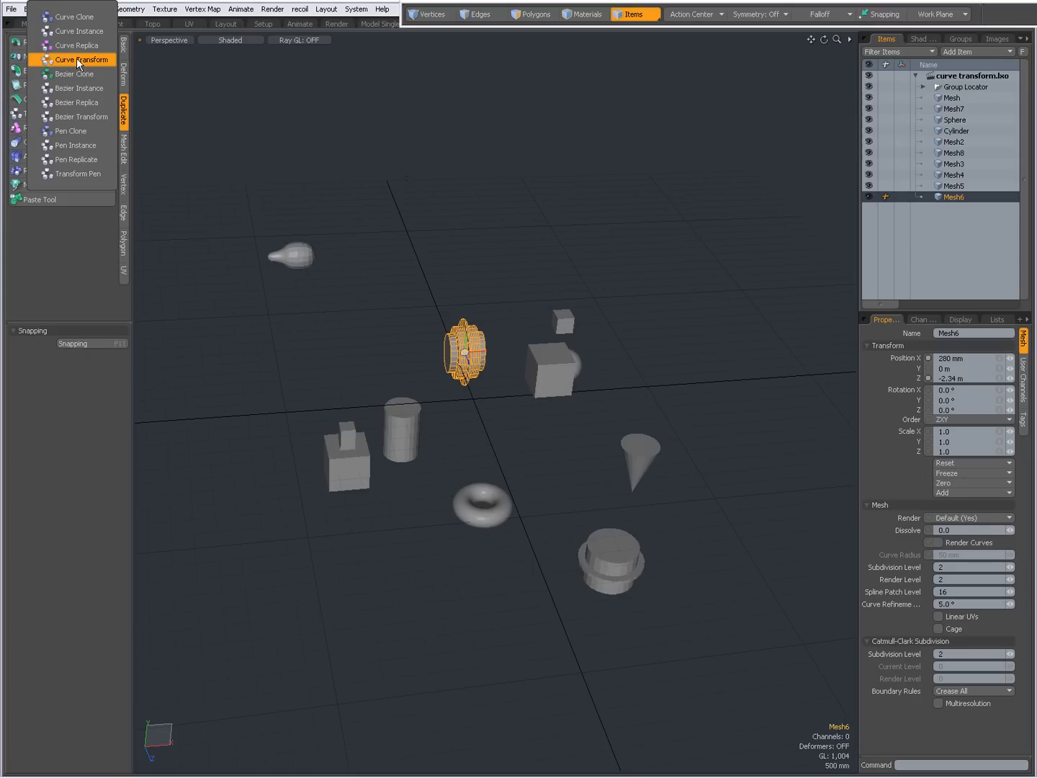
mouse_move(79, 59)
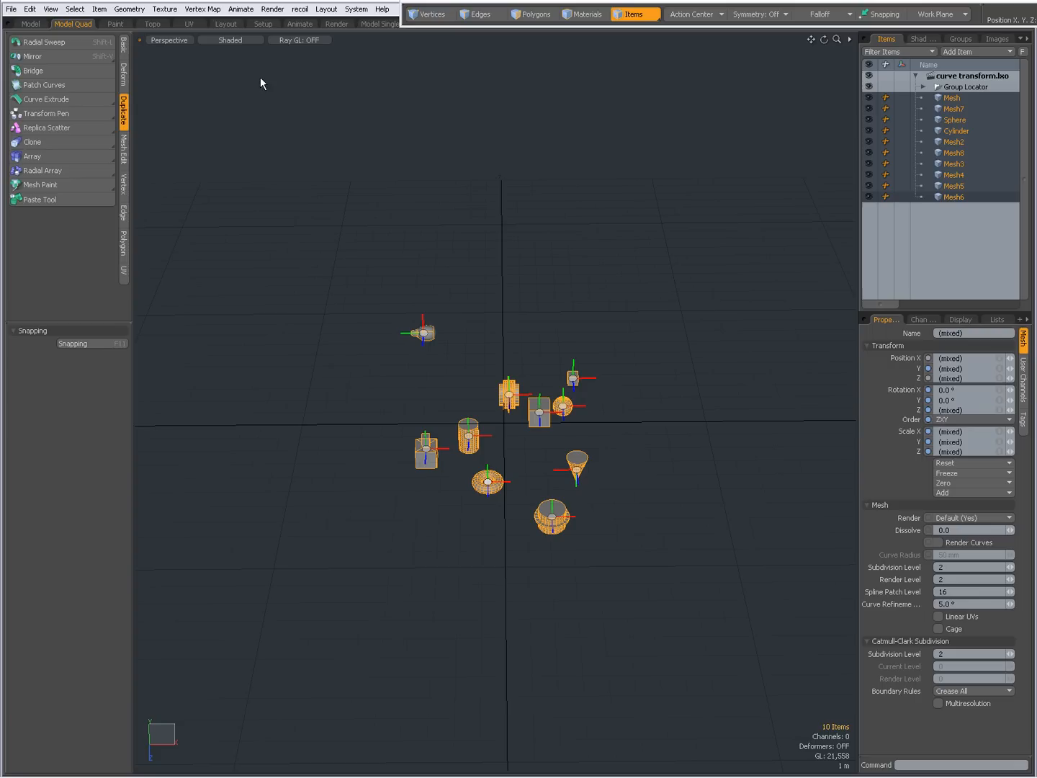
mouse_move(101, 118)
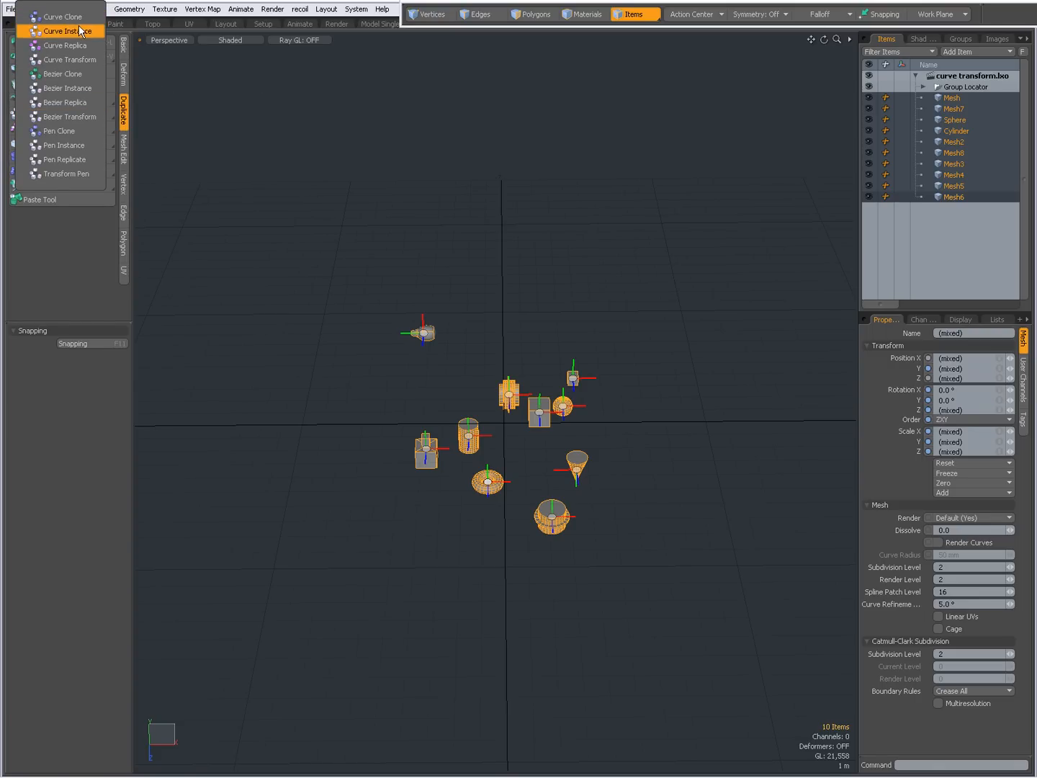
mouse_move(69, 61)
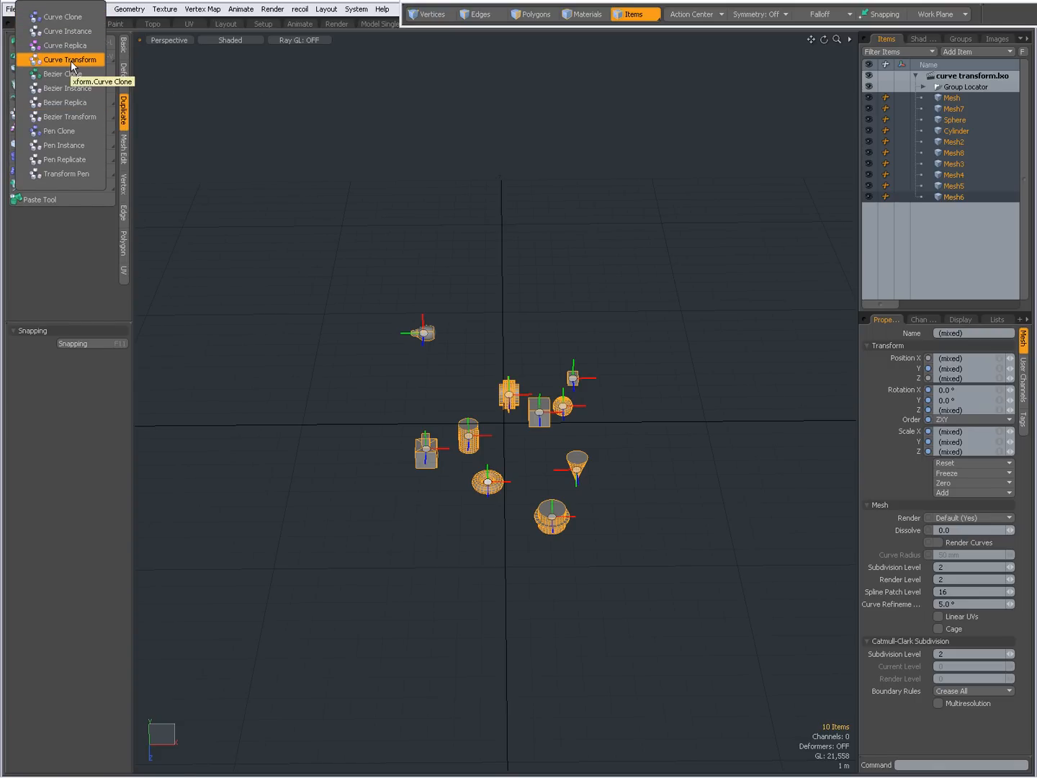
Start Curve Transform and draw a winding curve path placing the ten items along it.
click(71, 59)
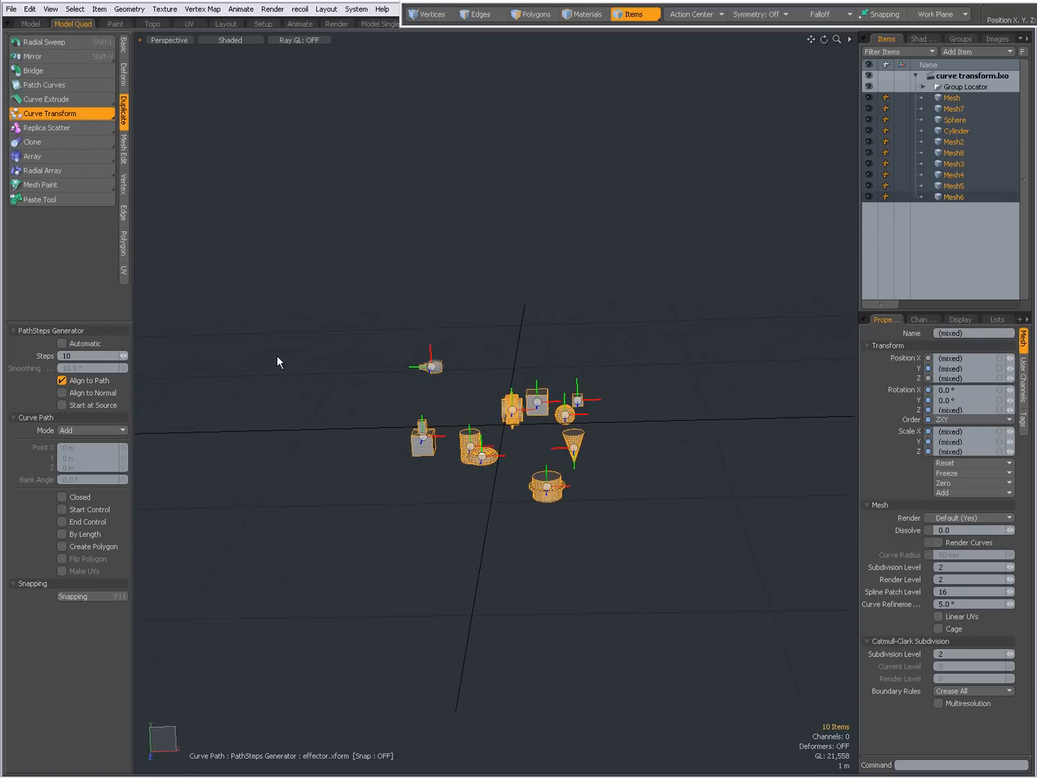
click(279, 363)
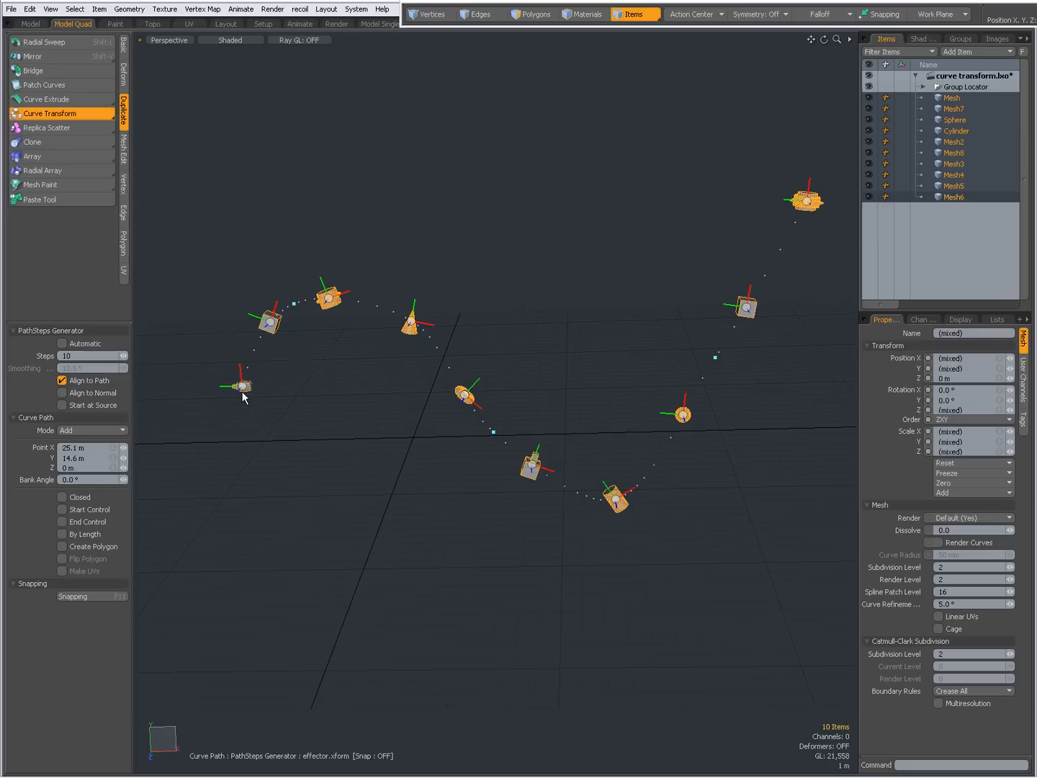
mouse_move(738, 317)
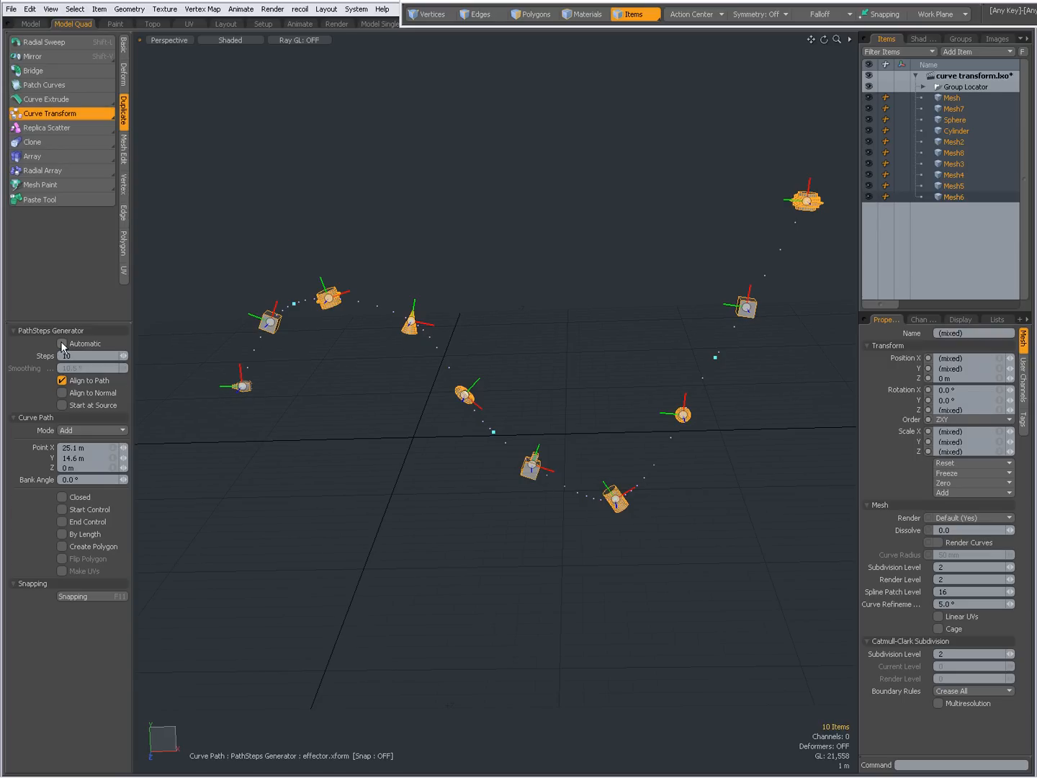
Try automatic spacing, drop Steps through 9, 8 and 3, then raise it to 16.
click(64, 343)
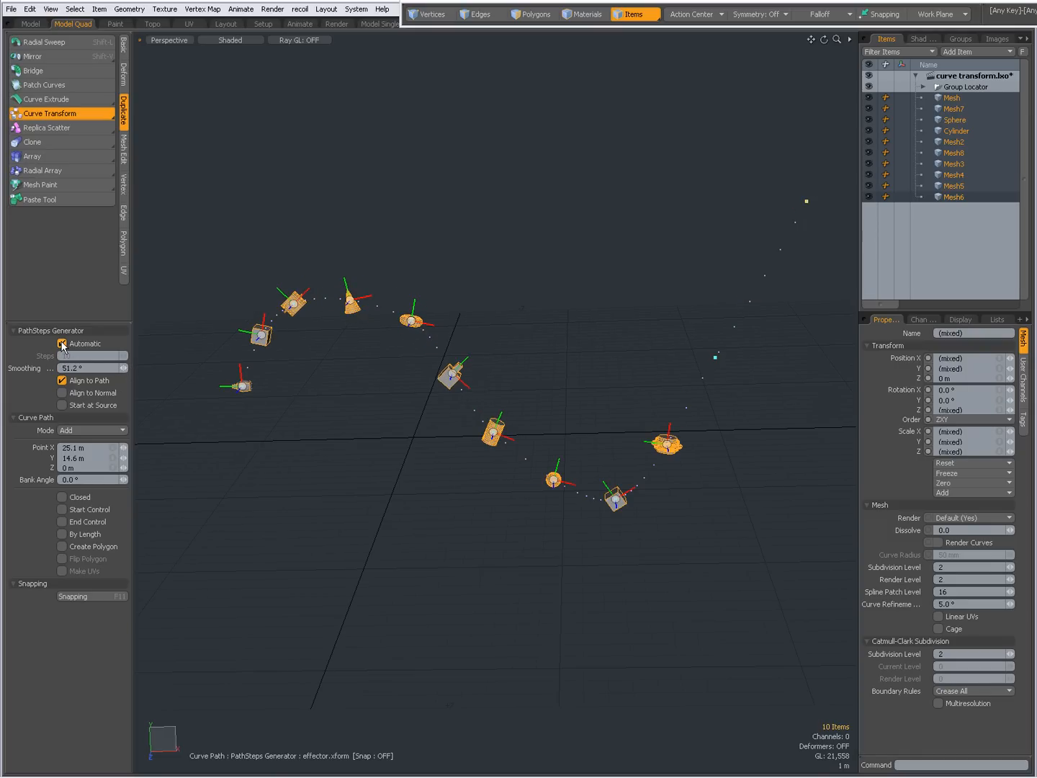
click(62, 342)
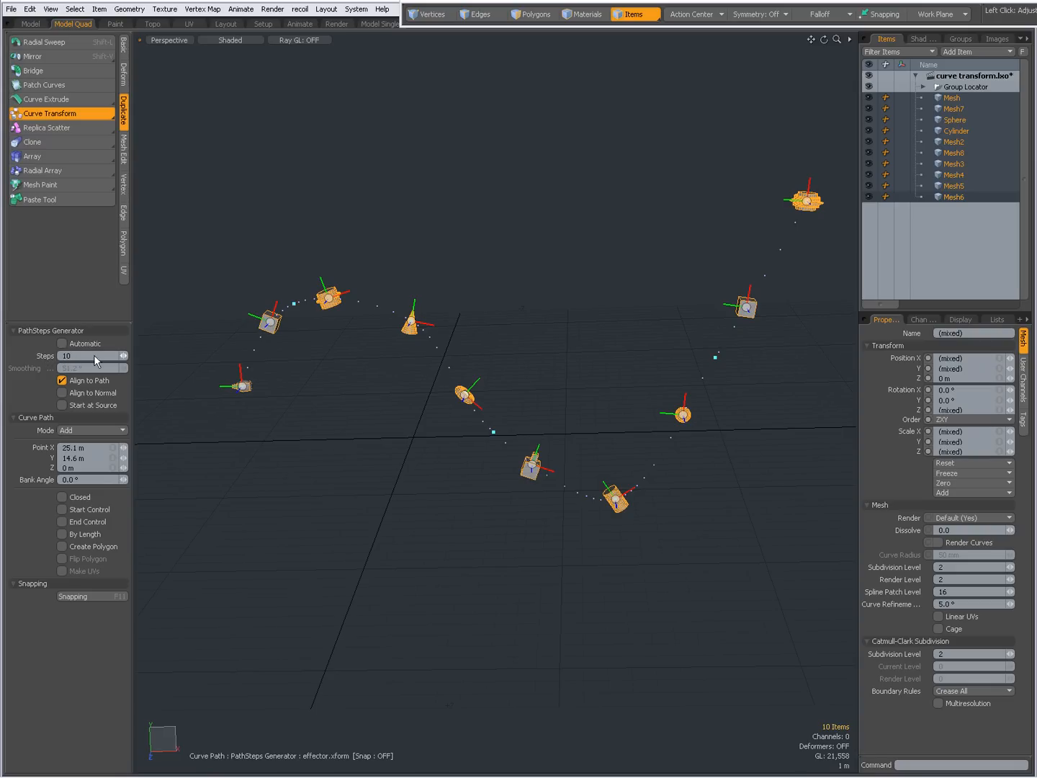
click(124, 359)
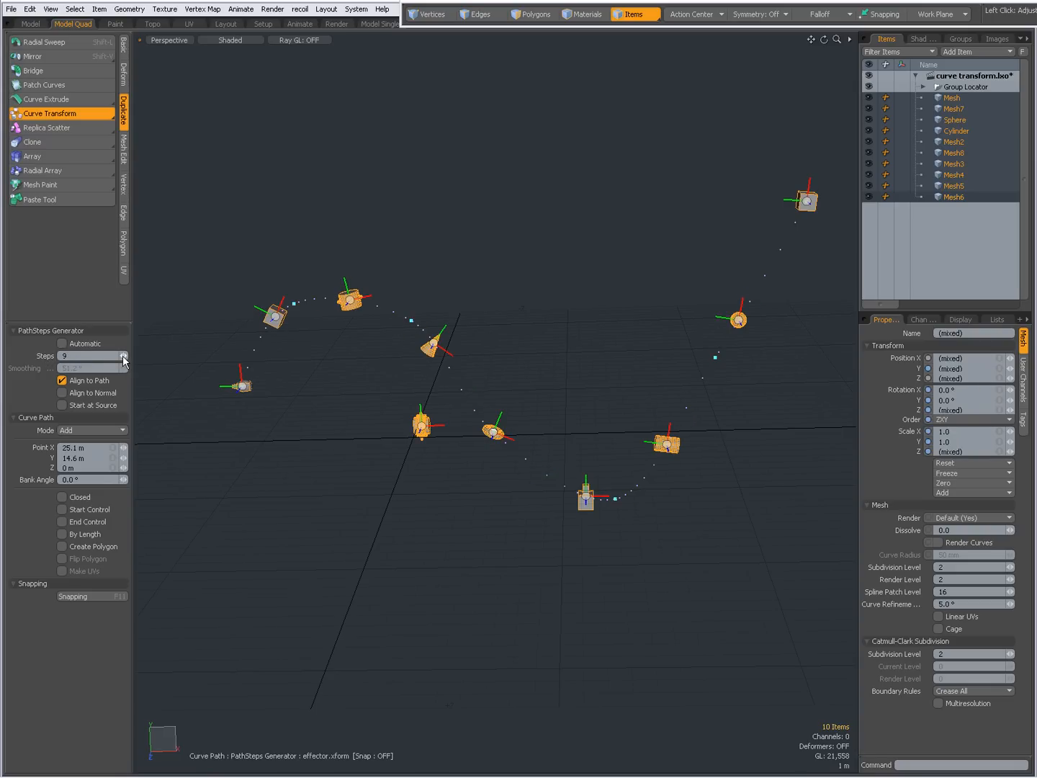
click(123, 359)
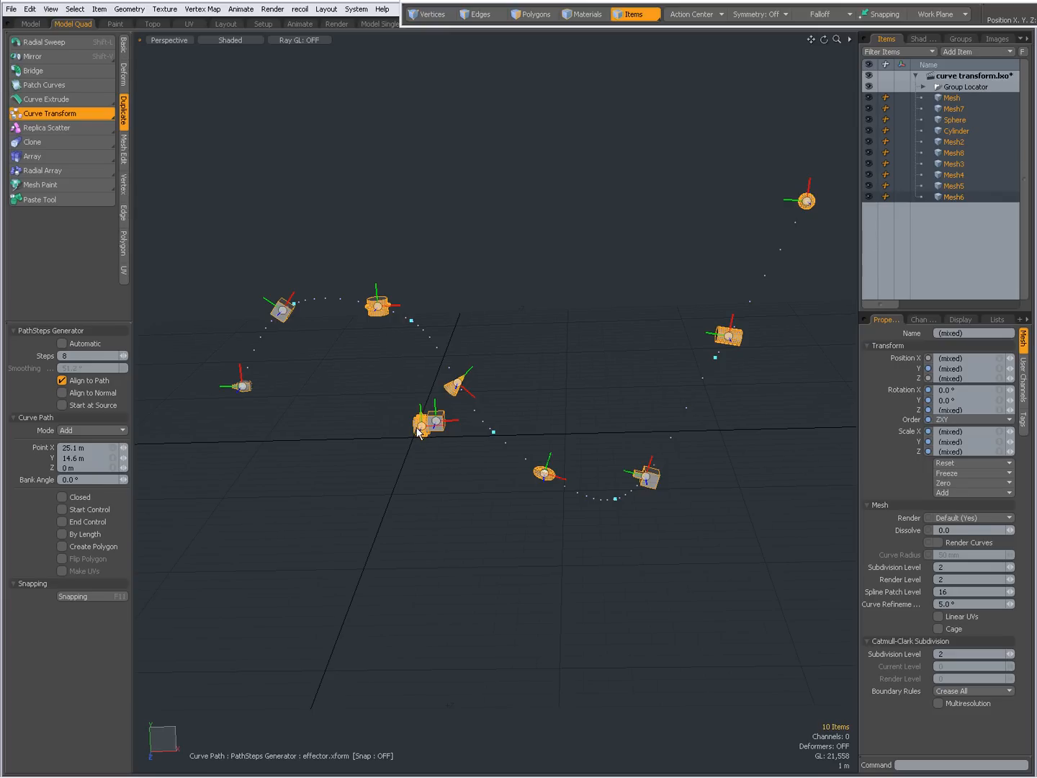
mouse_move(404, 430)
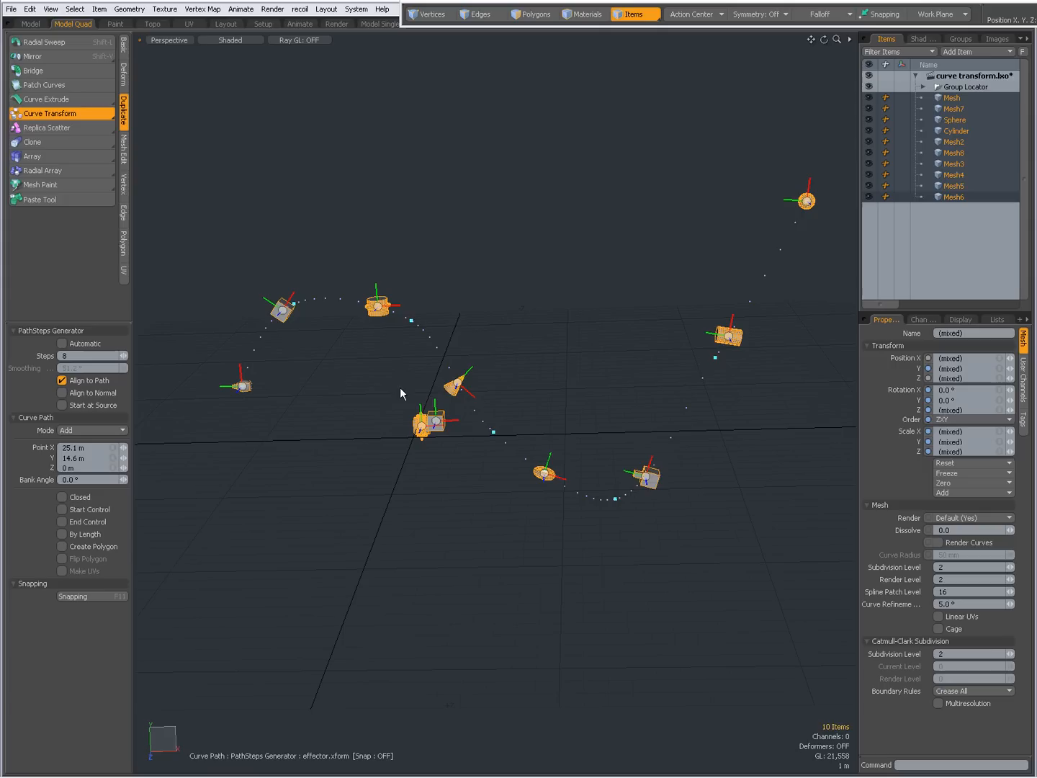
click(124, 359)
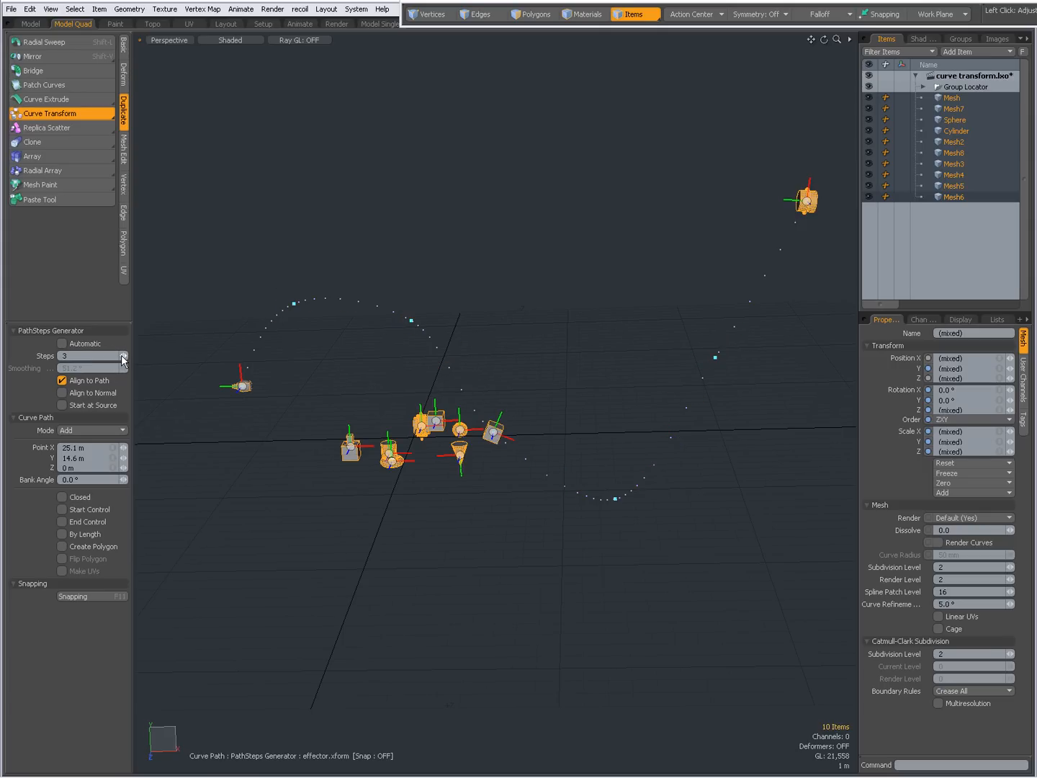
click(124, 359)
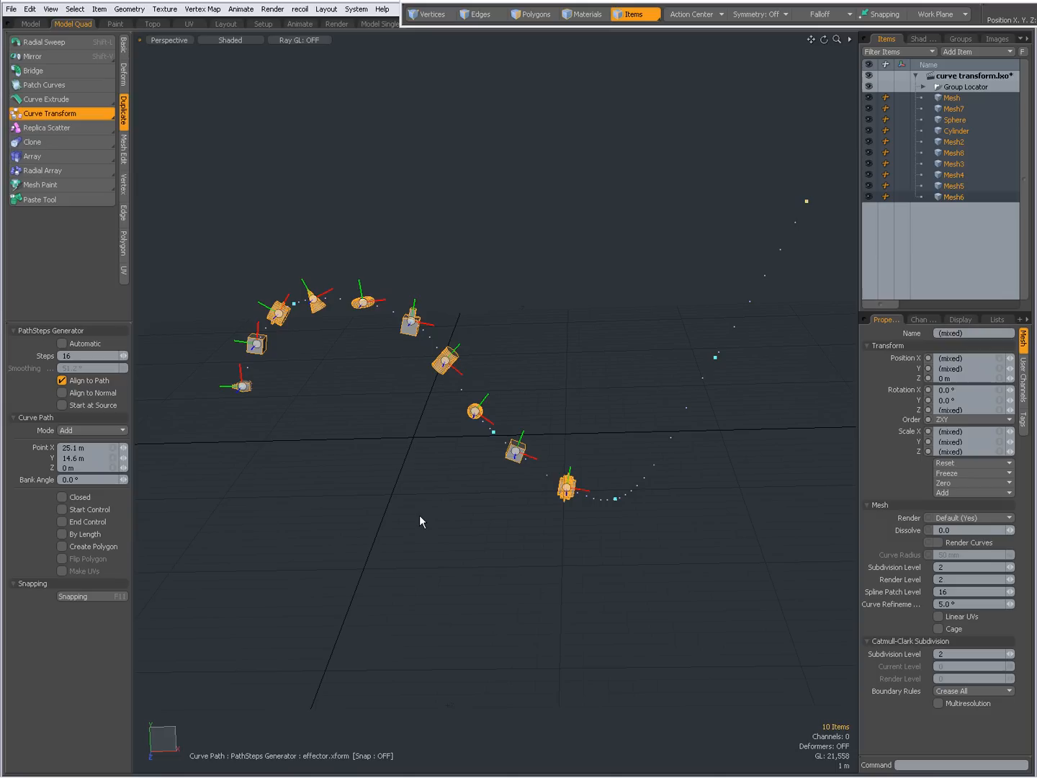
mouse_move(583, 501)
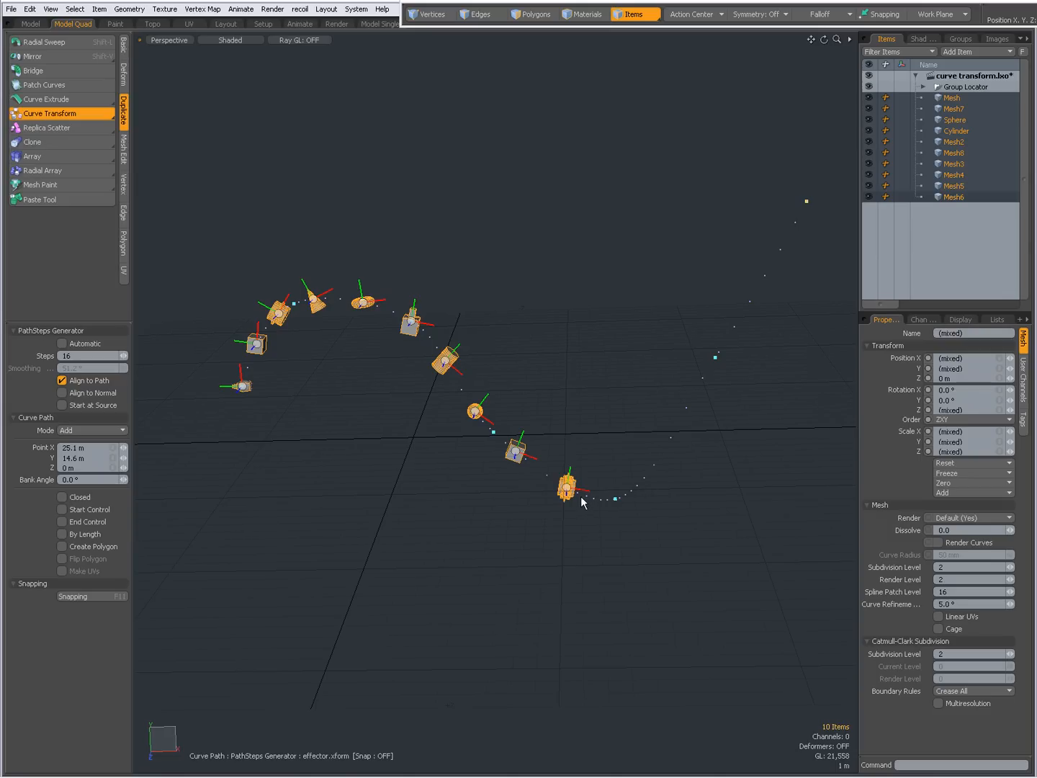
mouse_move(315, 301)
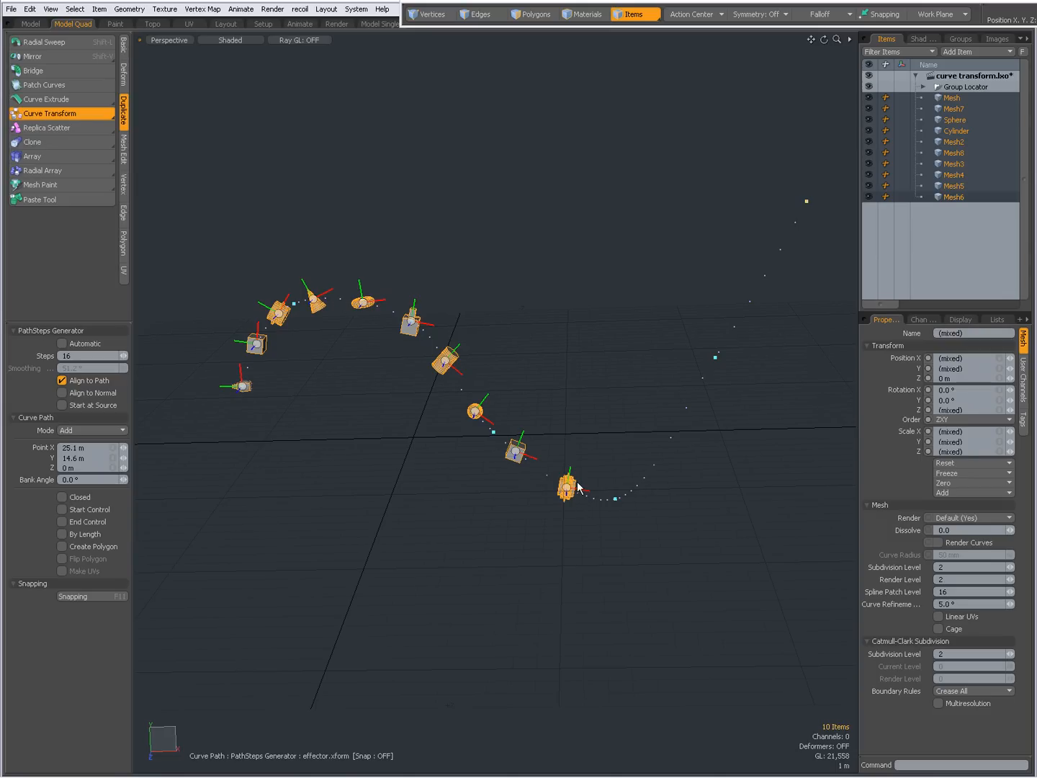
Set Steps to 10 with By Length on, Start at Source enabled and path mode kept as Add.
click(63, 533)
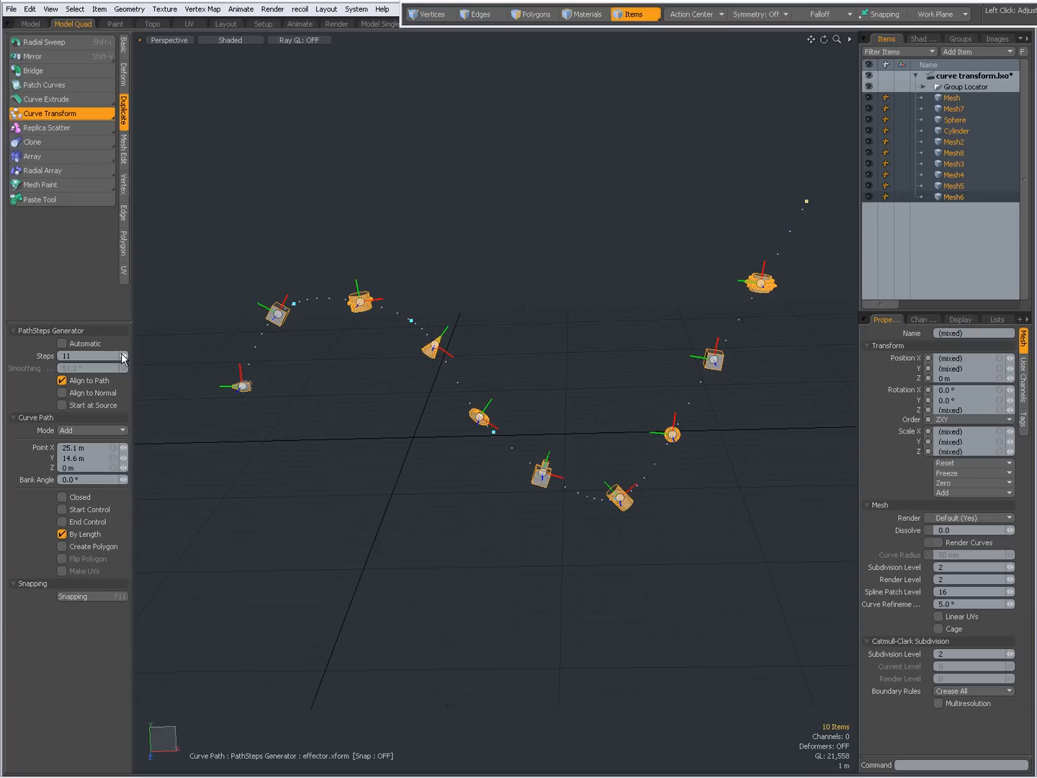
click(124, 357)
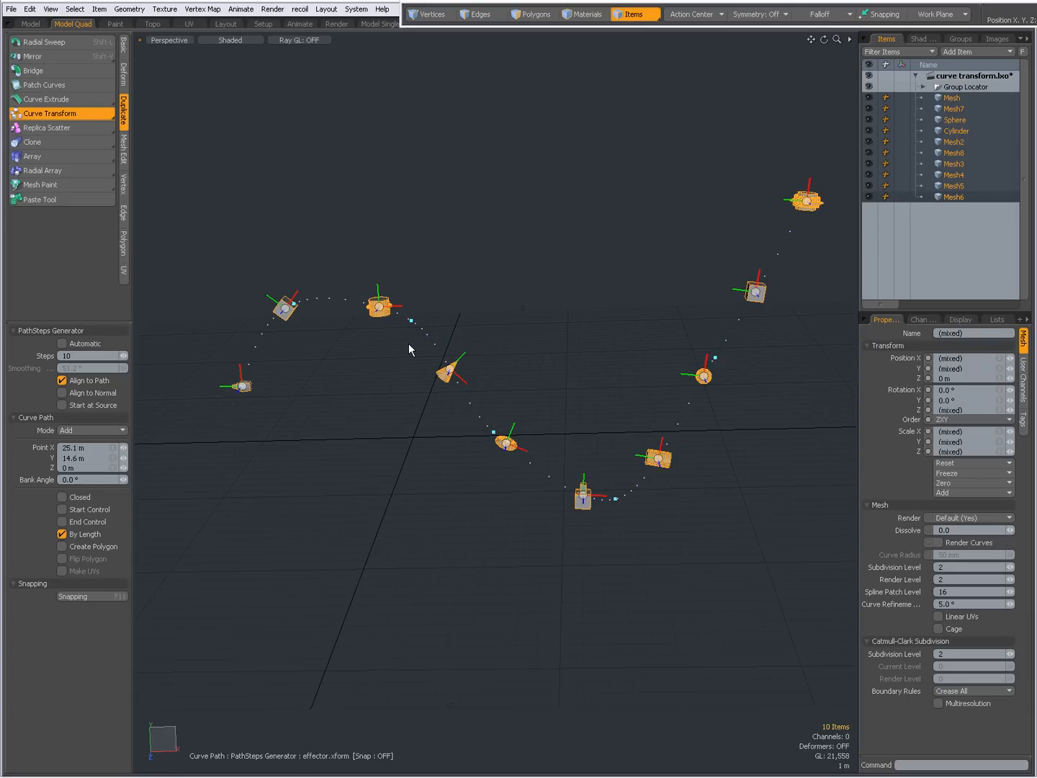
mouse_move(273, 361)
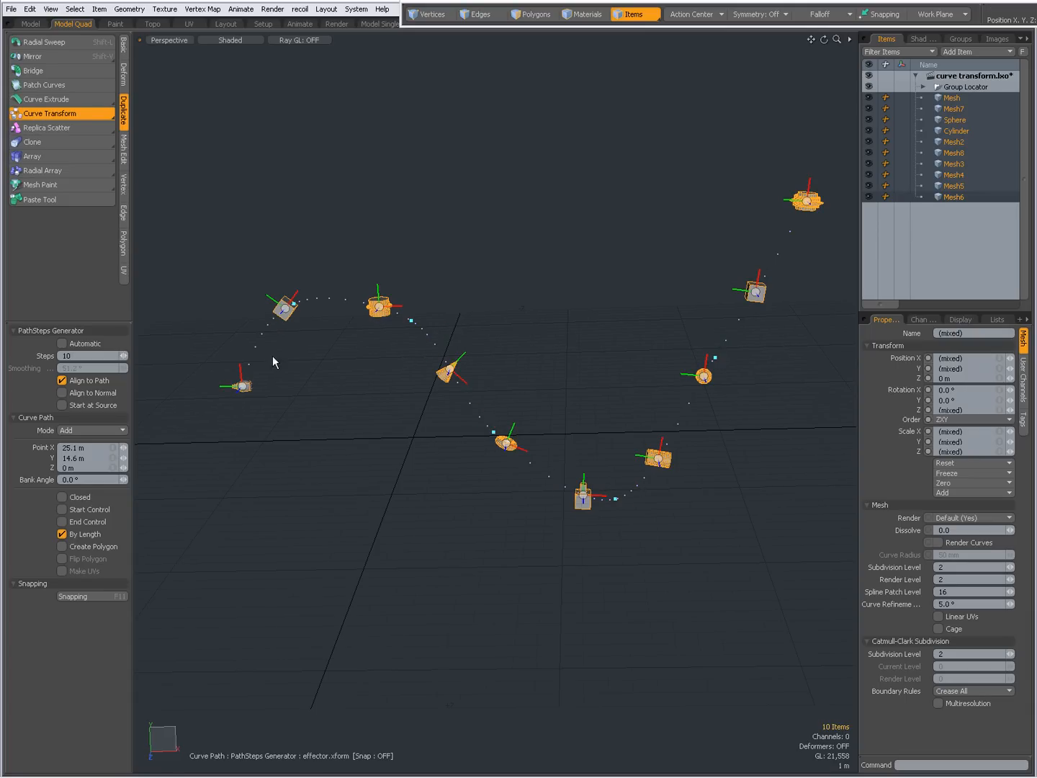
mouse_move(216, 409)
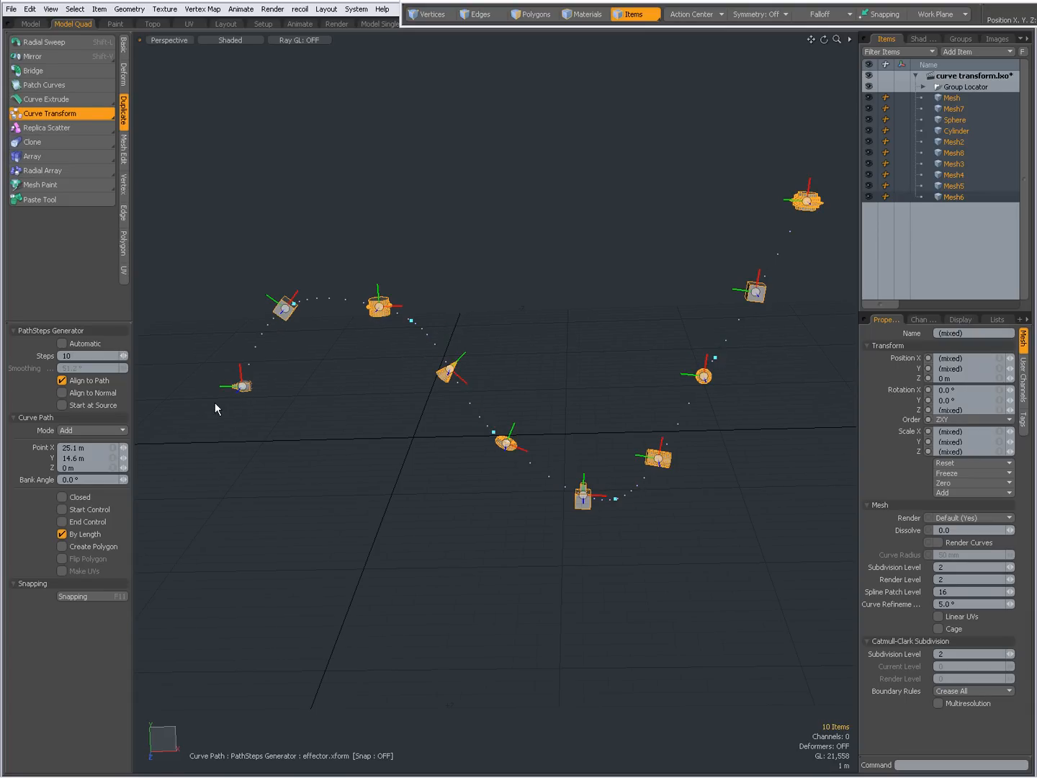
mouse_move(228, 414)
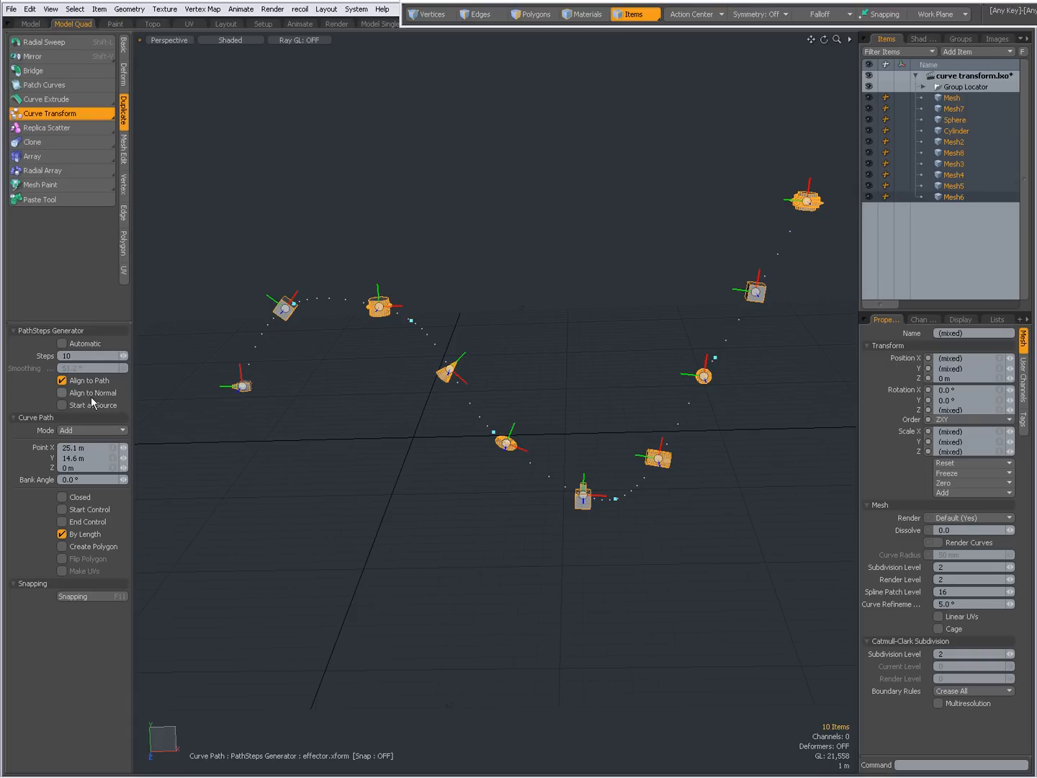
mouse_move(71, 392)
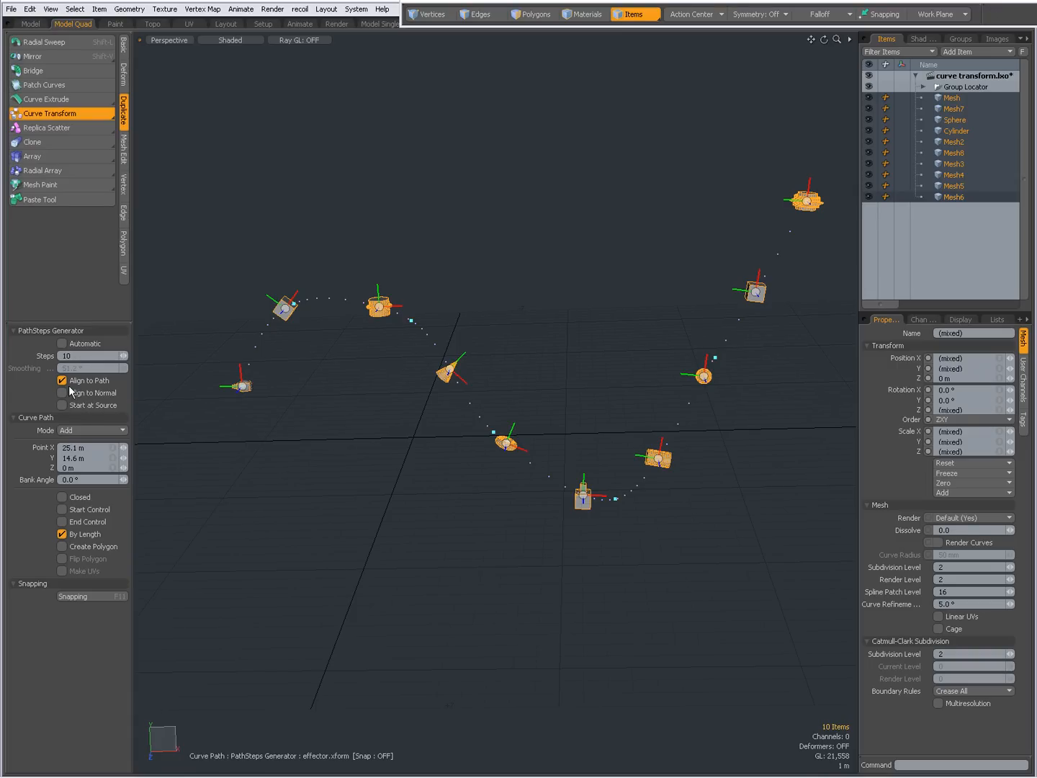
click(62, 391)
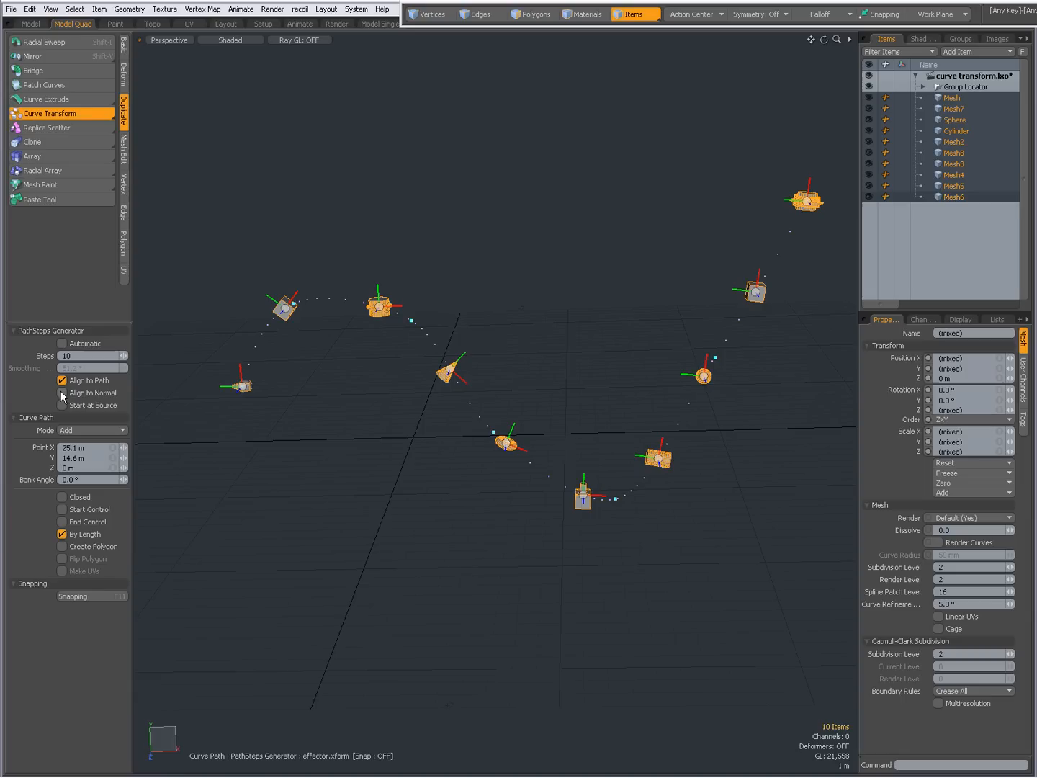
click(62, 405)
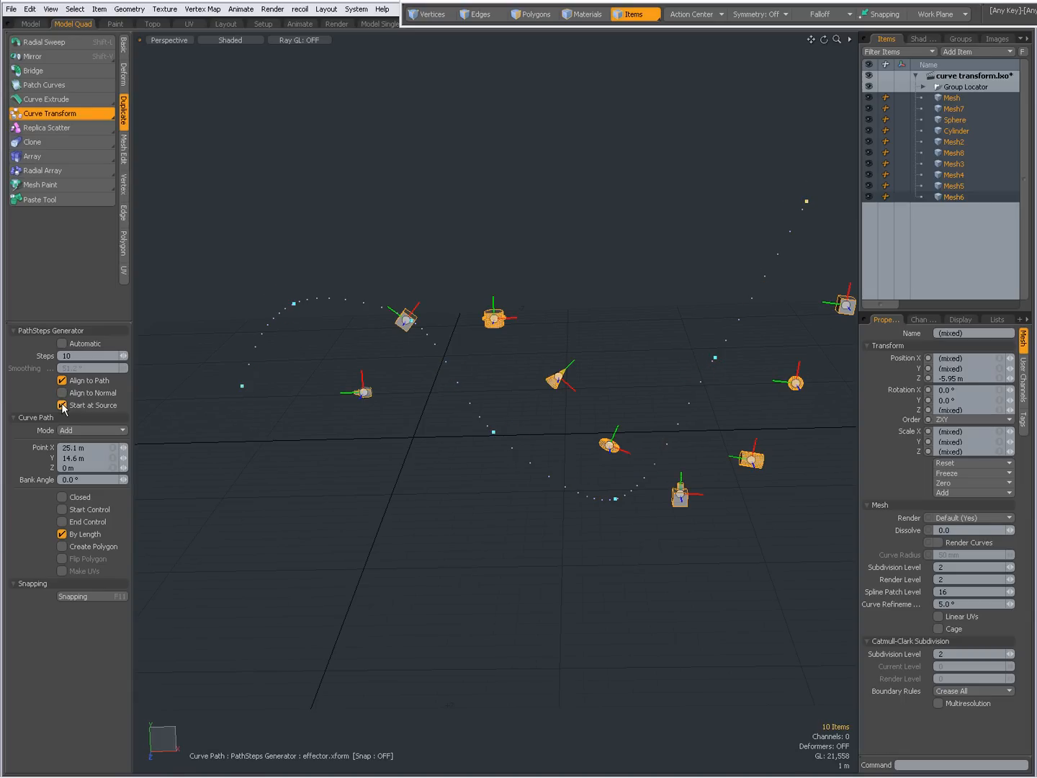
click(122, 429)
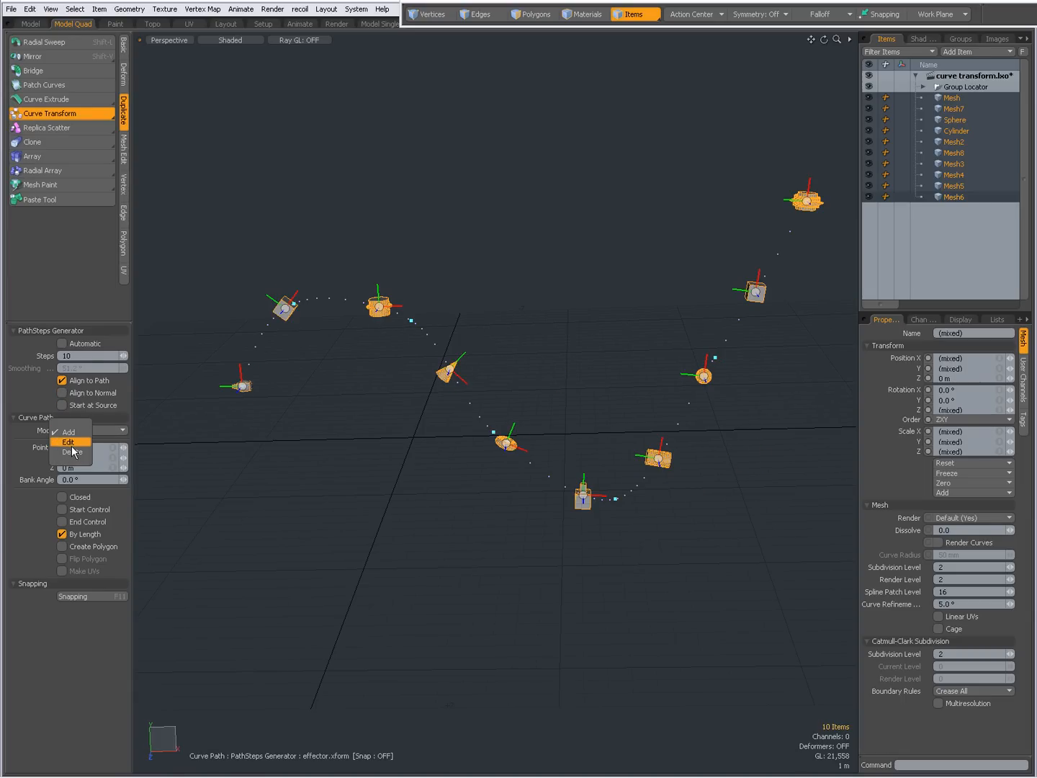
click(69, 432)
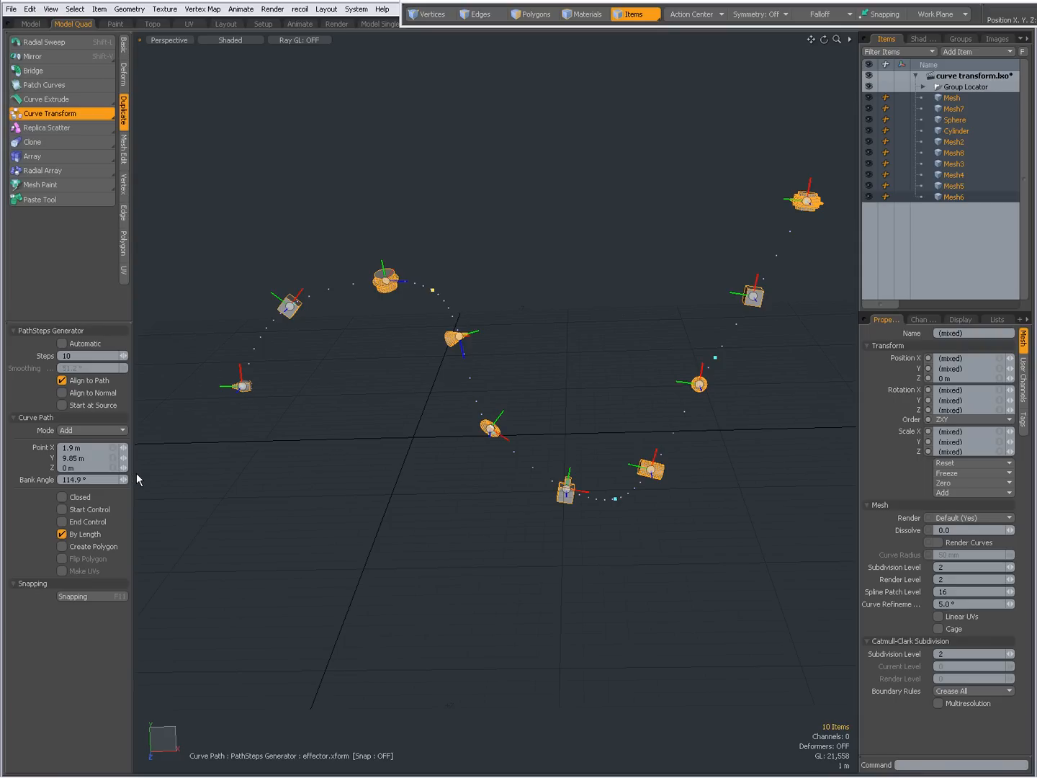
Try closing the path, reopen it, and enable Start Control and End Control handles.
click(63, 497)
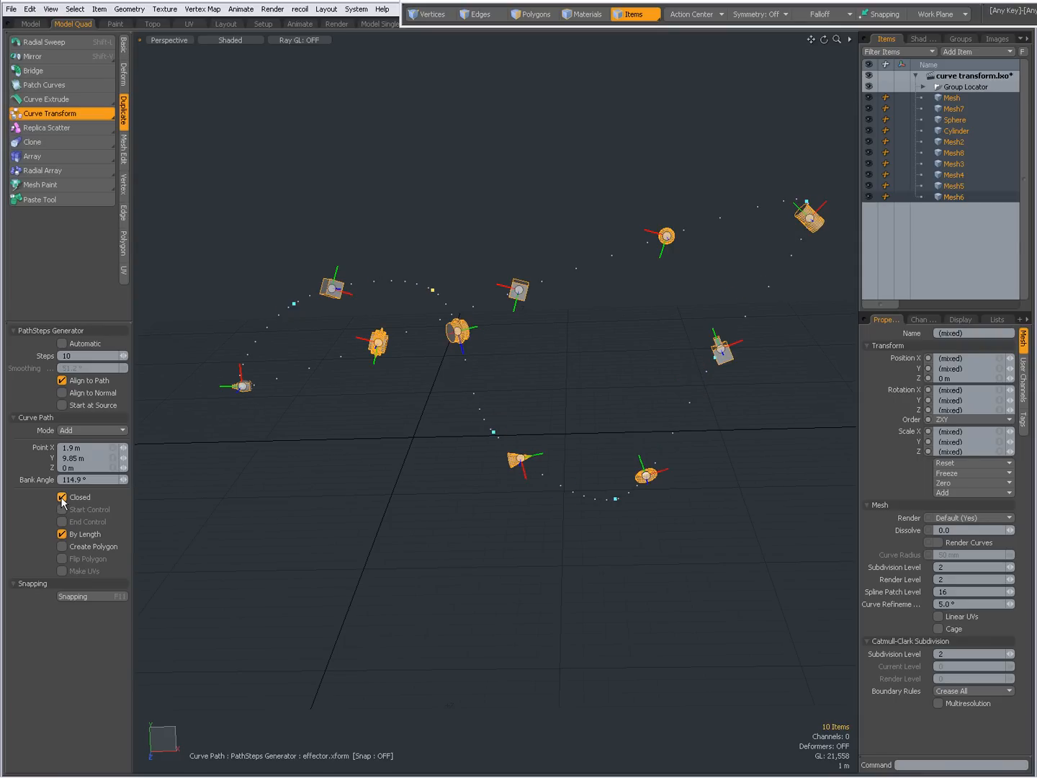
click(64, 497)
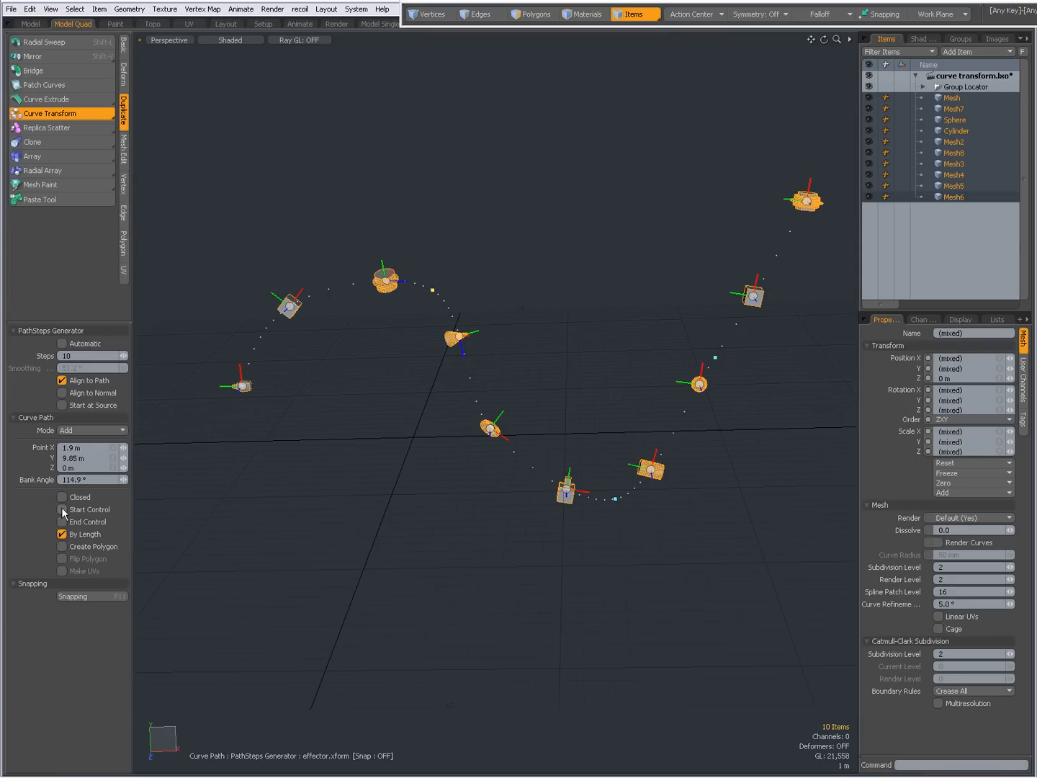
click(63, 510)
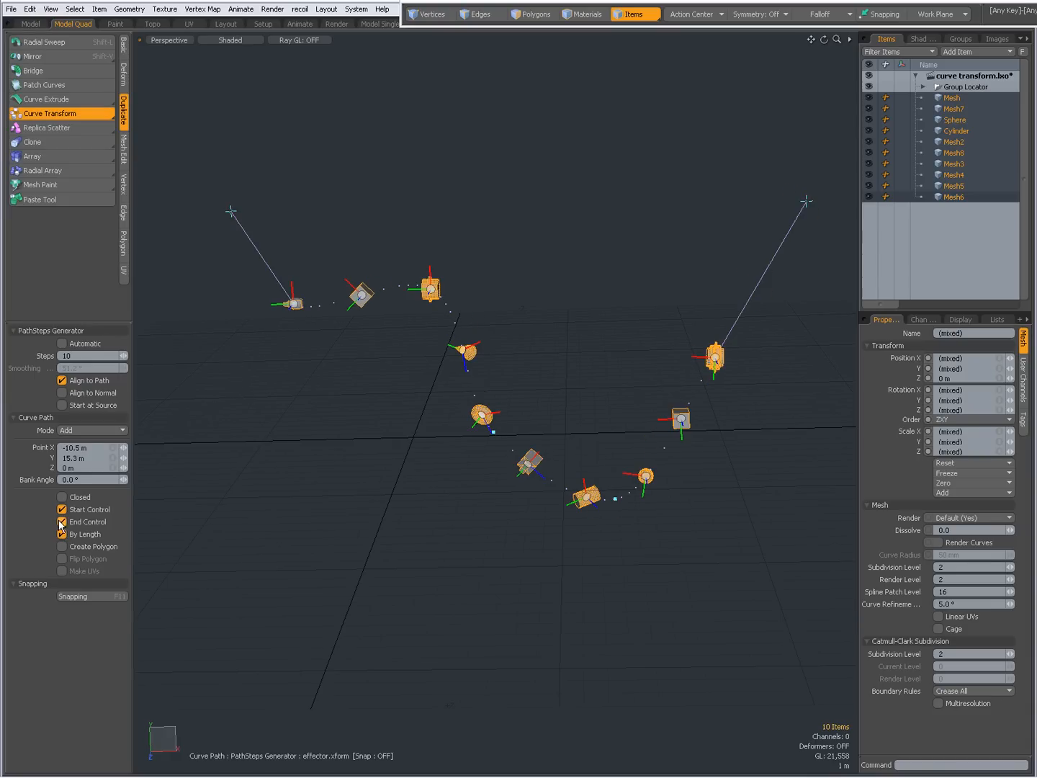
click(62, 522)
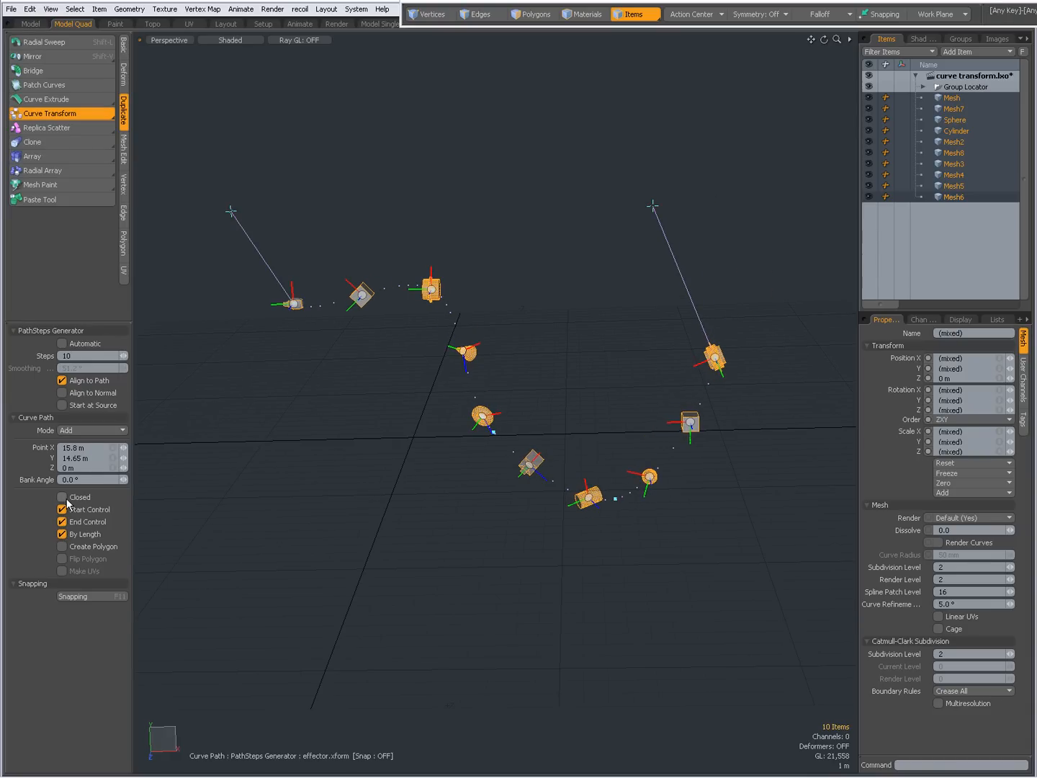
Toggle By Length spacing several times, leaving length-based spacing off.
click(63, 533)
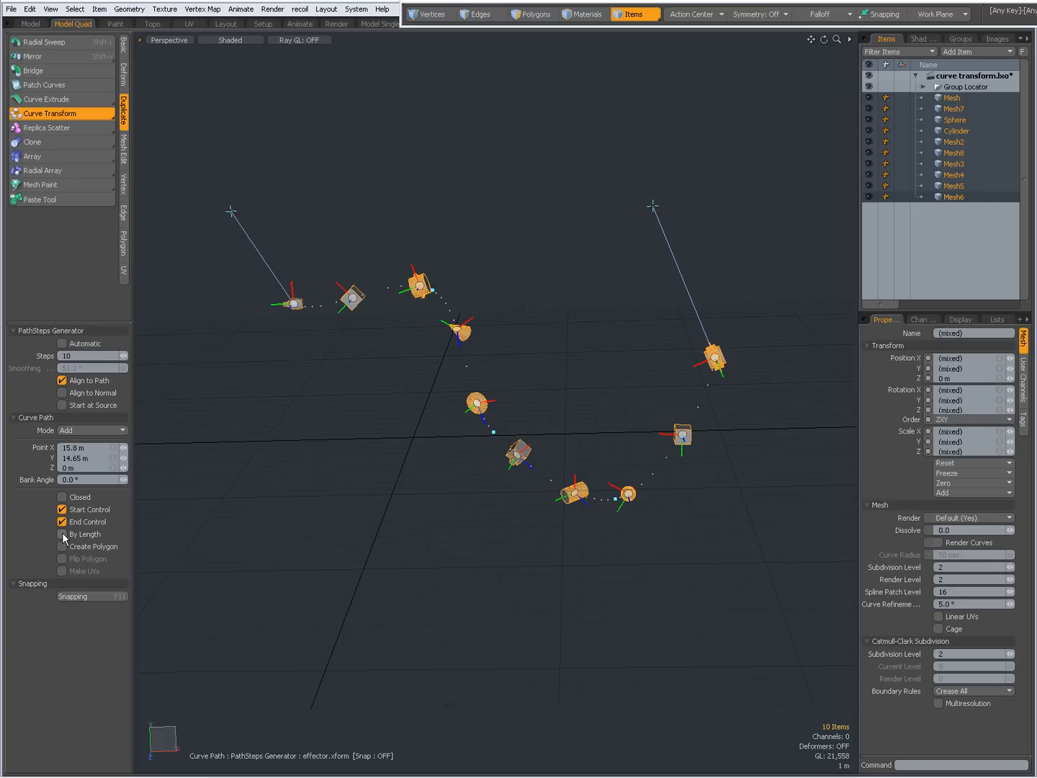
click(64, 533)
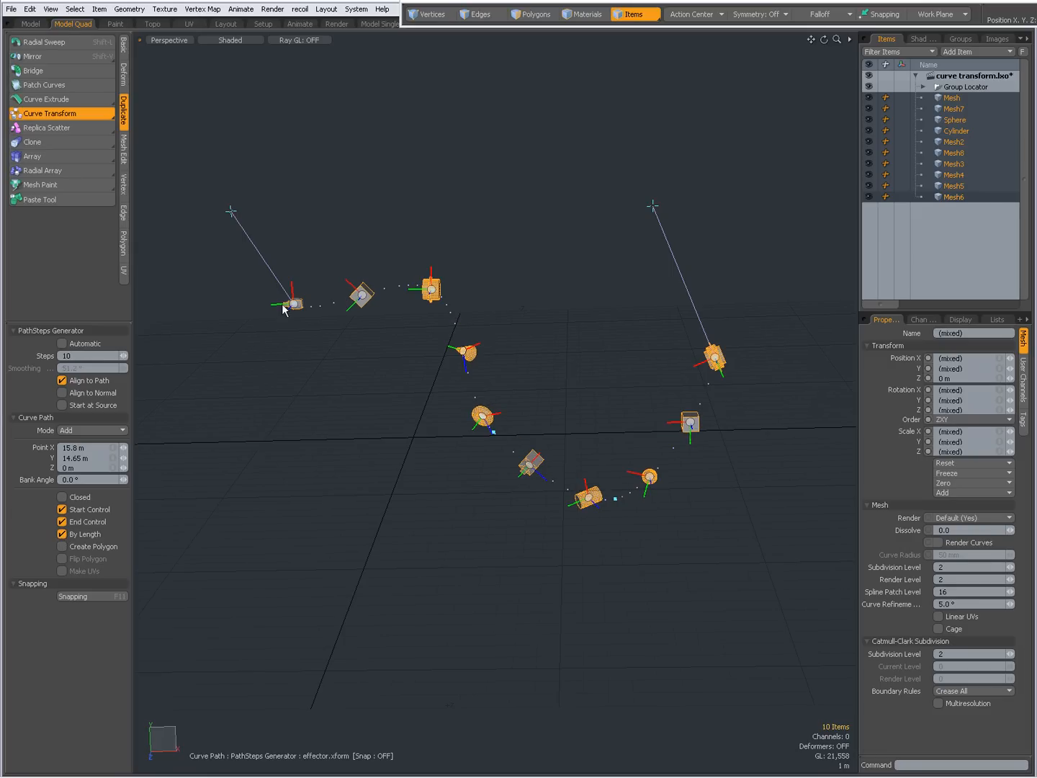
mouse_move(717, 387)
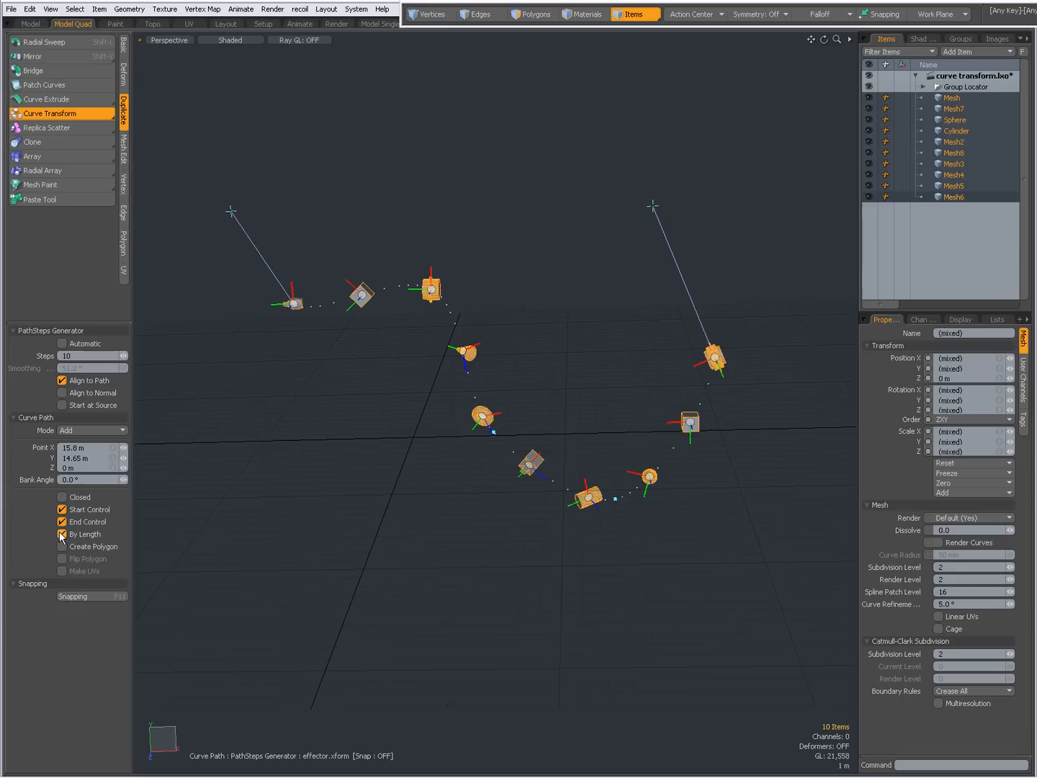
click(61, 533)
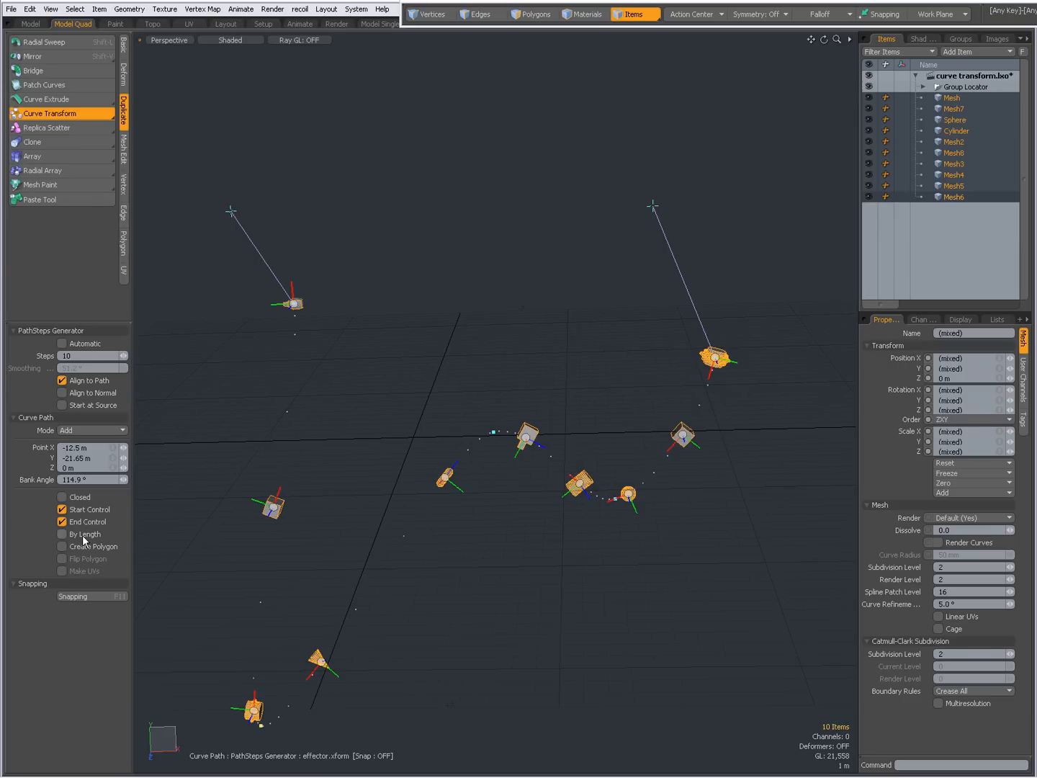
click(62, 533)
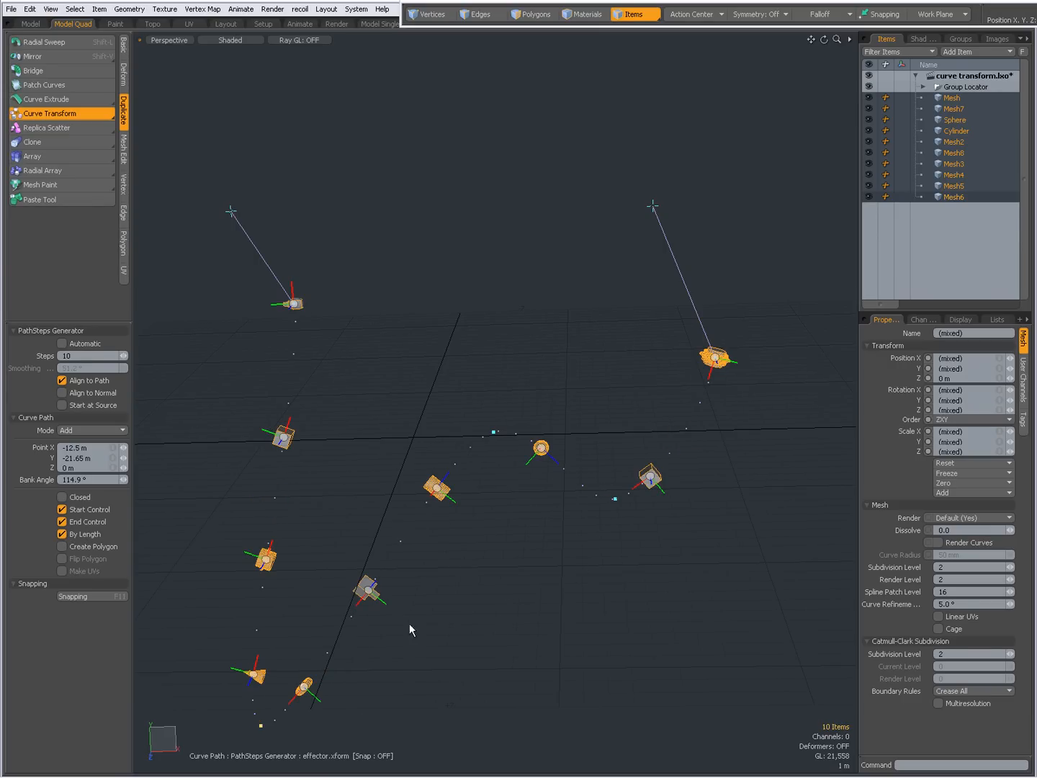
click(62, 533)
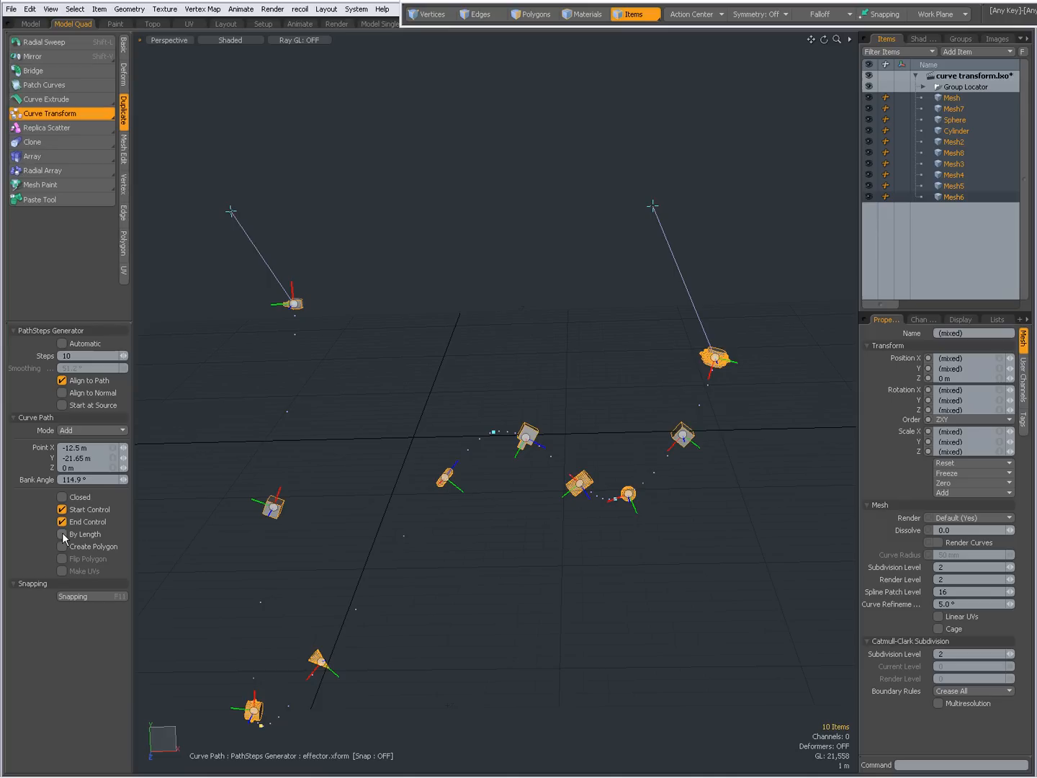
Enable Create Polygon, then toggle Start Control and leave it off so the curve peaks.
click(62, 546)
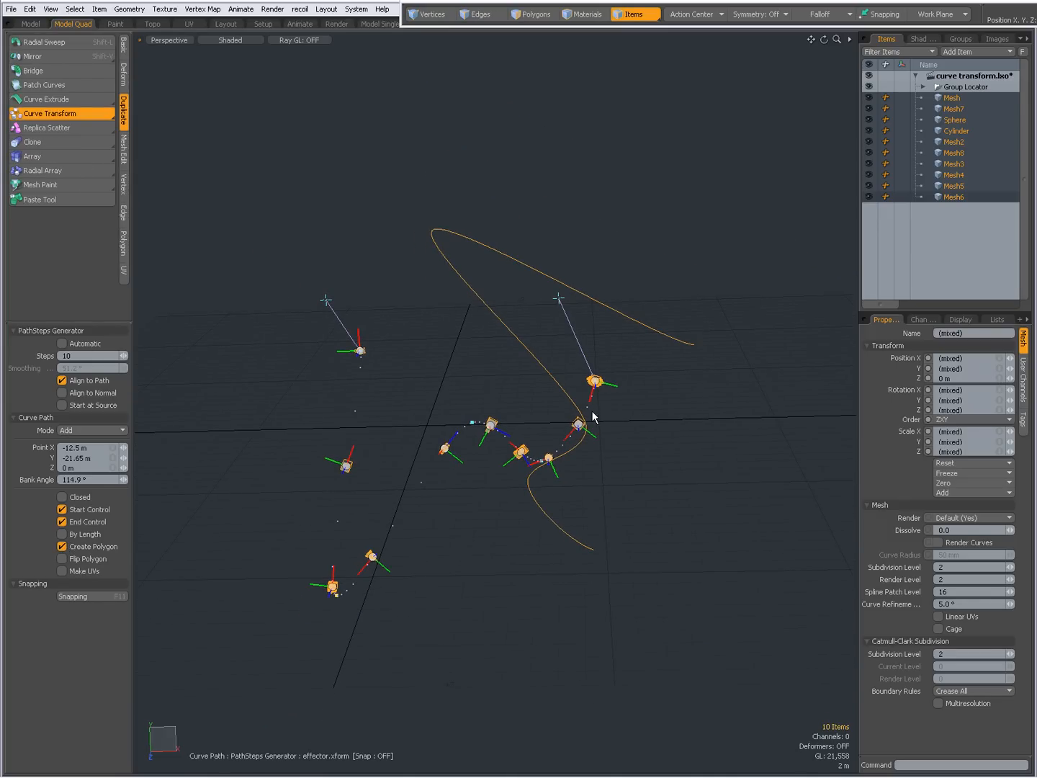
mouse_move(530, 389)
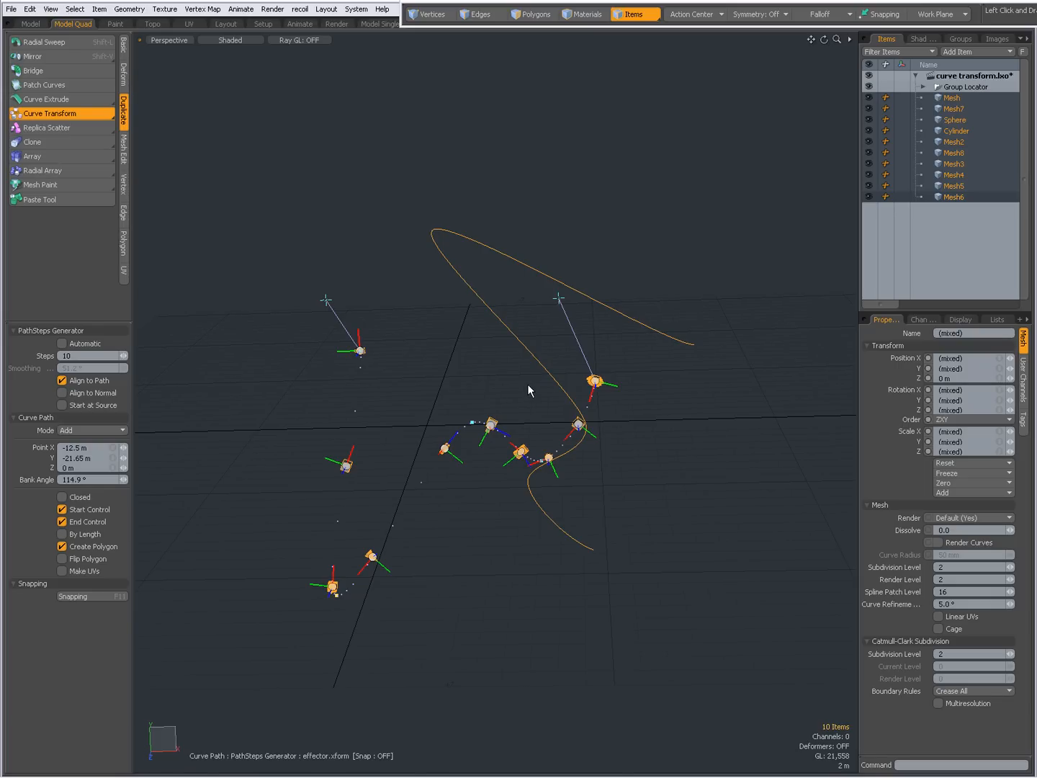
mouse_move(576, 420)
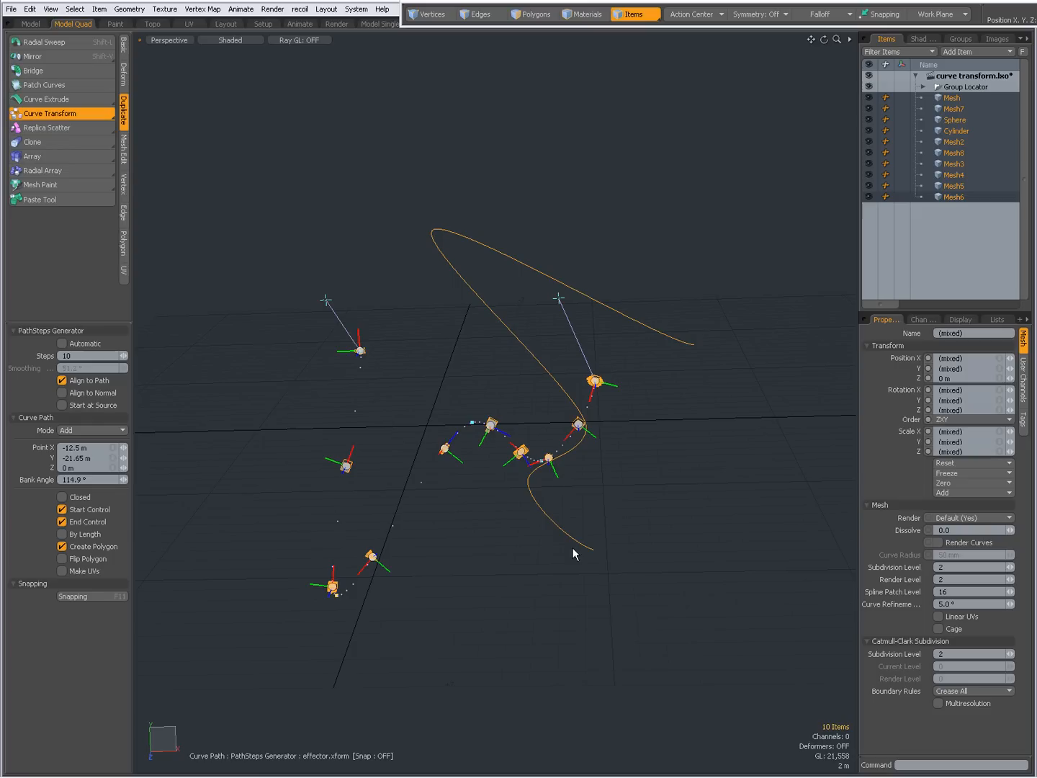
mouse_move(510, 438)
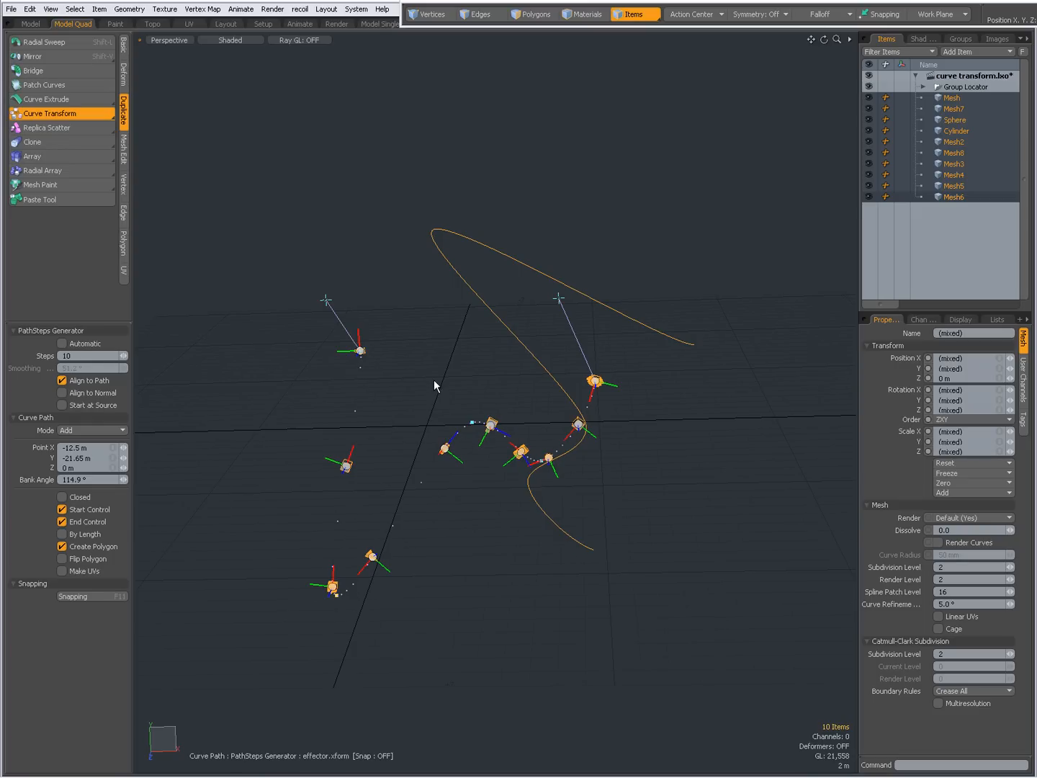
mouse_move(441, 383)
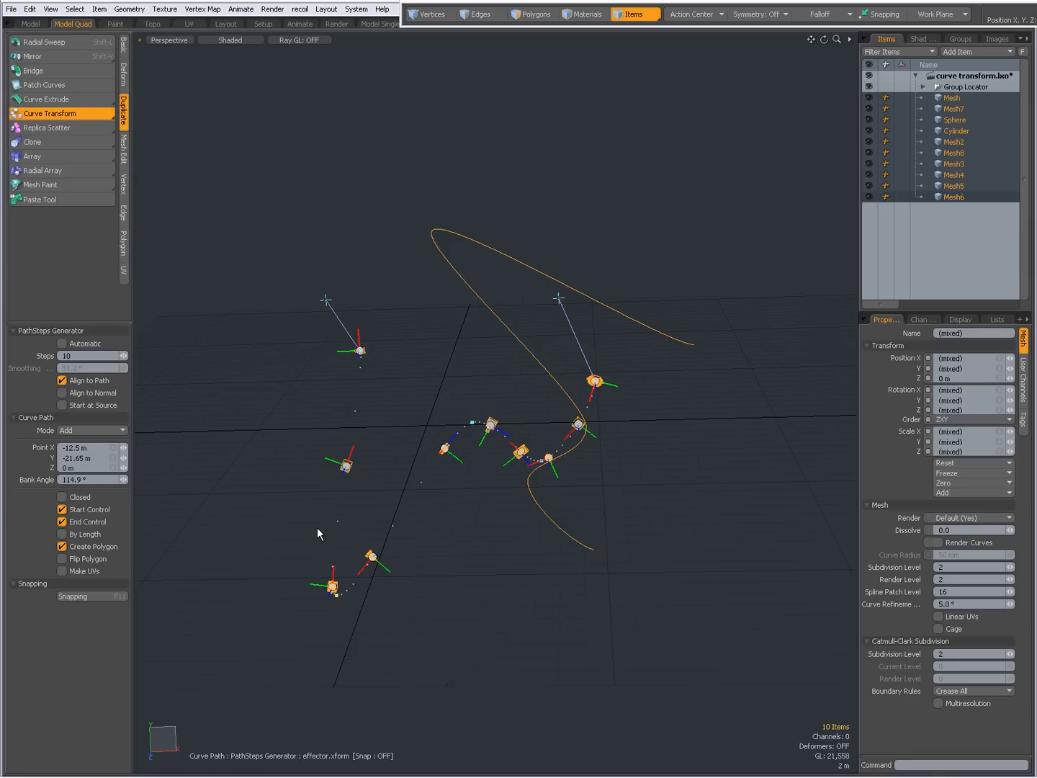
mouse_move(353, 466)
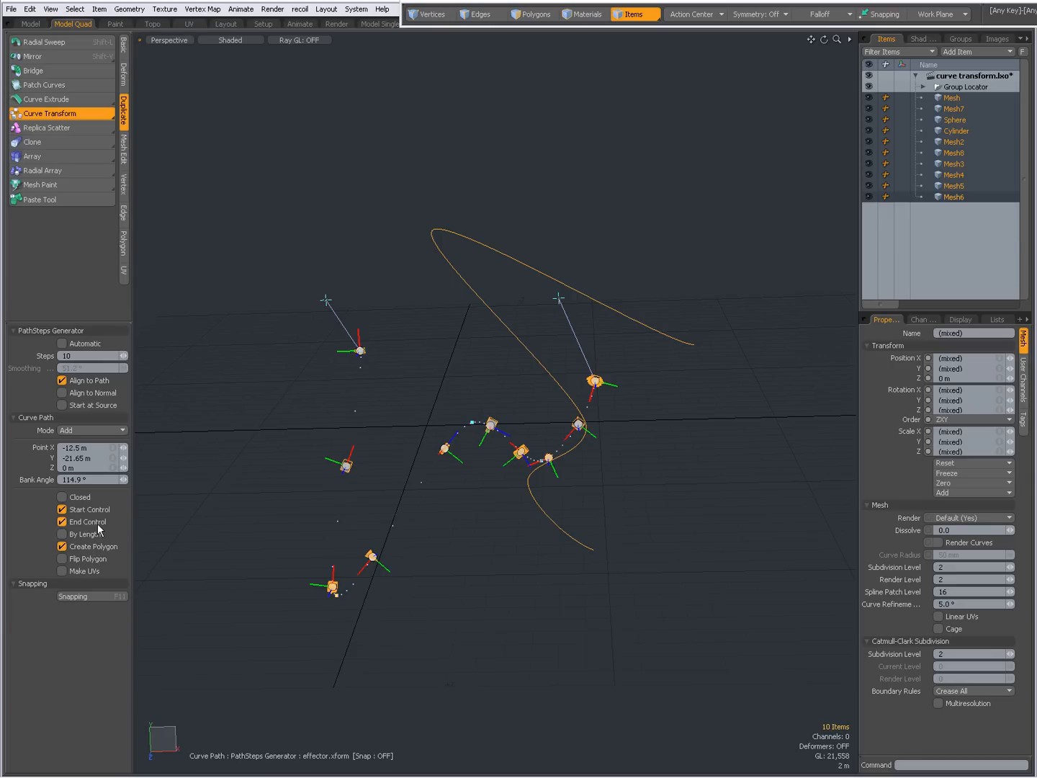
click(62, 510)
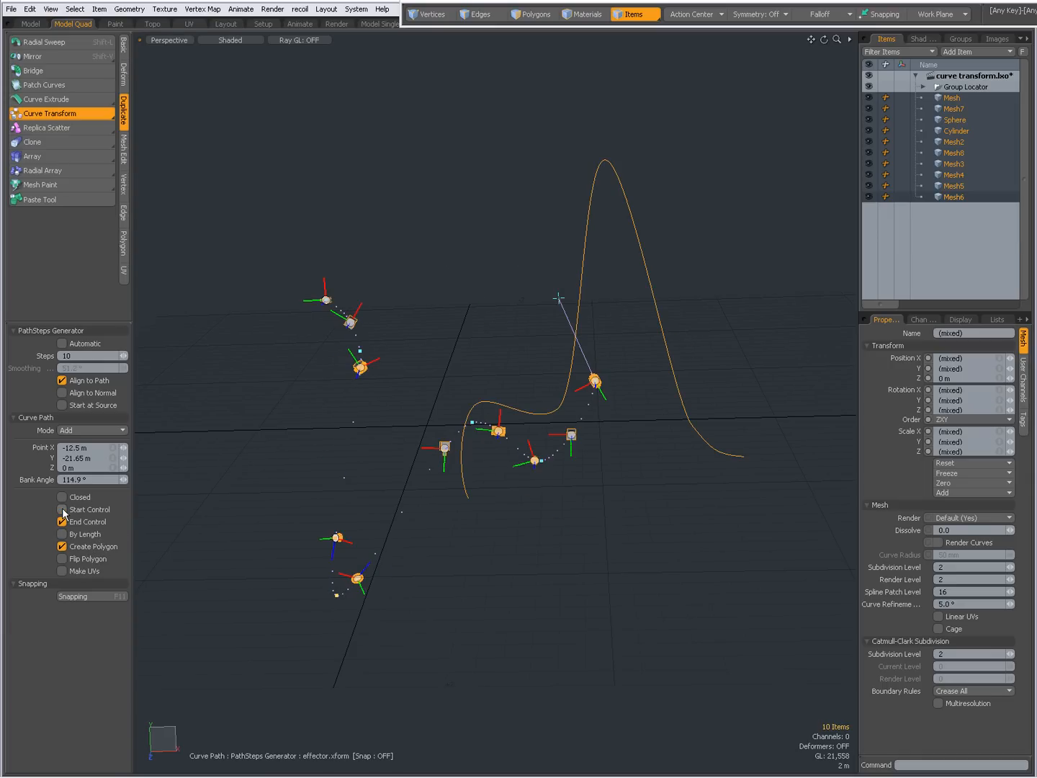
click(61, 510)
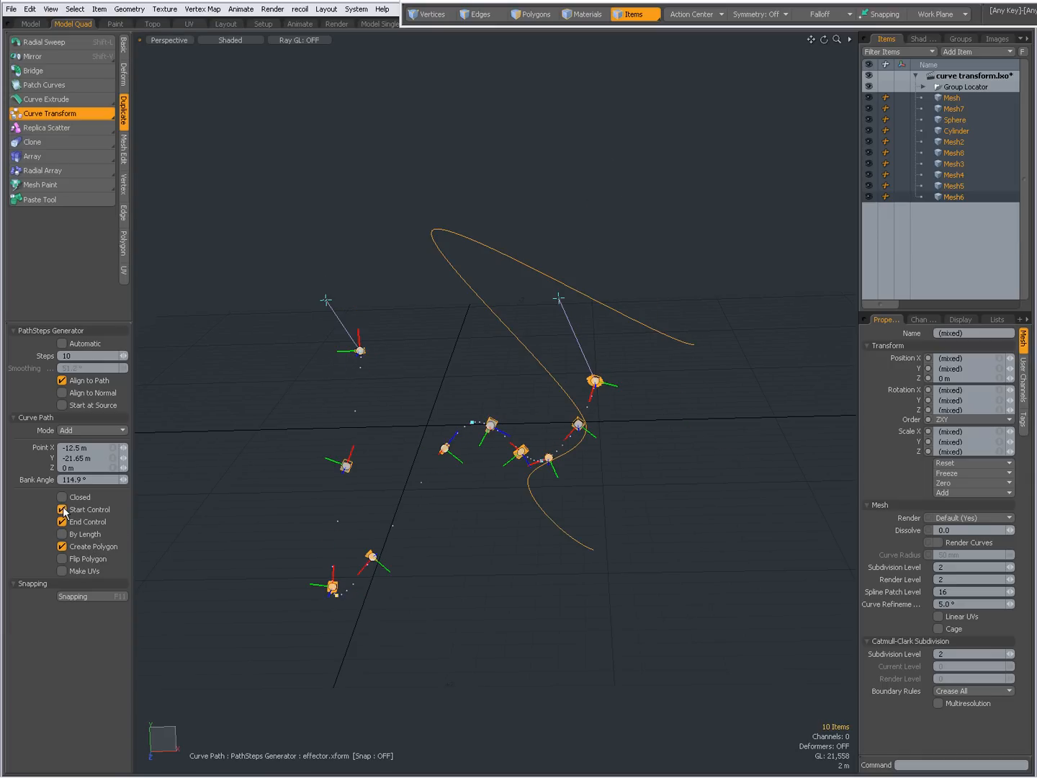
click(64, 510)
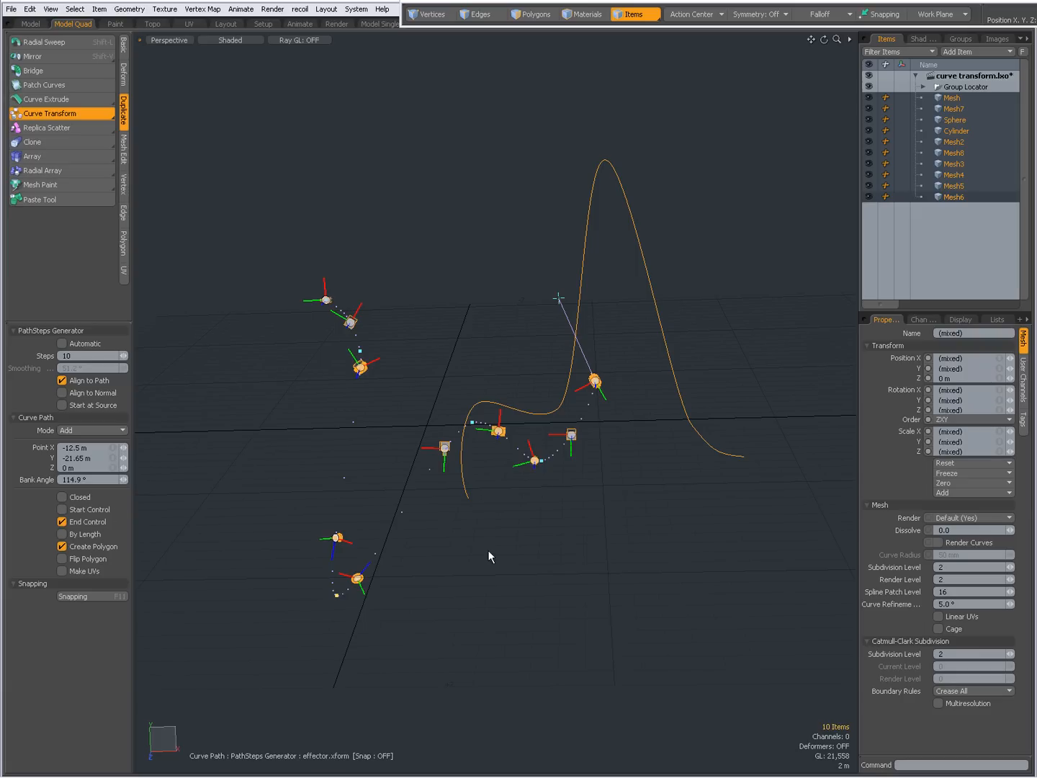
mouse_move(340, 603)
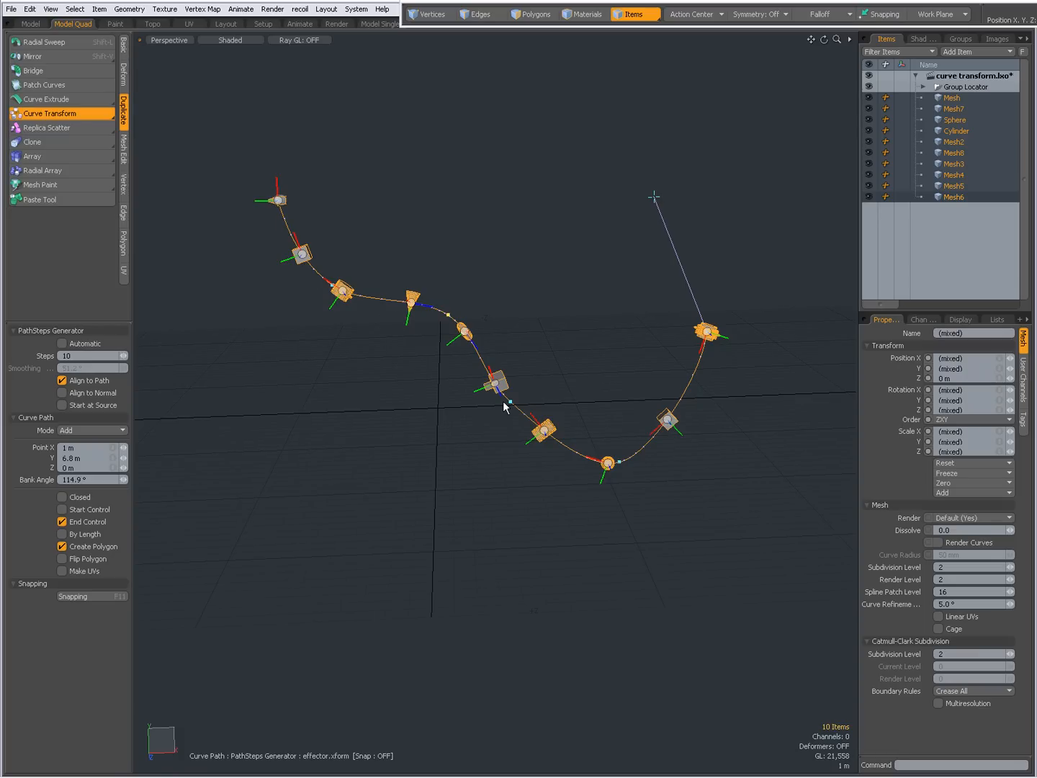
mouse_move(702, 443)
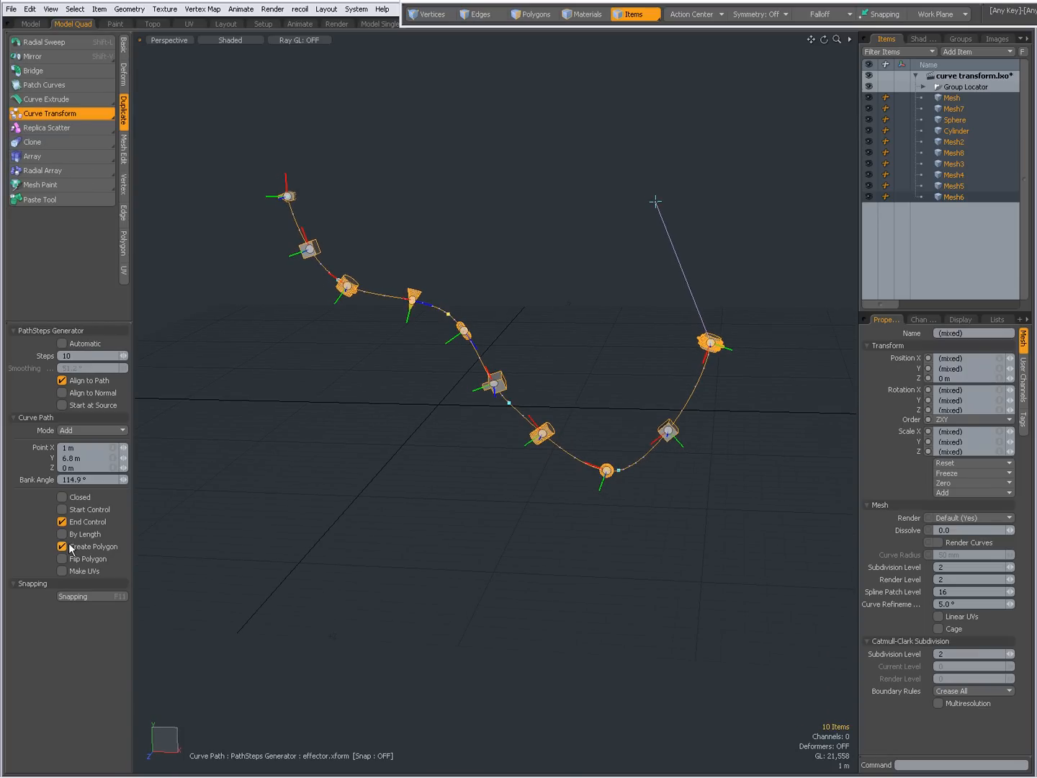
Toggle Create Polygon and leave it off so no curve polygon is generated.
click(62, 546)
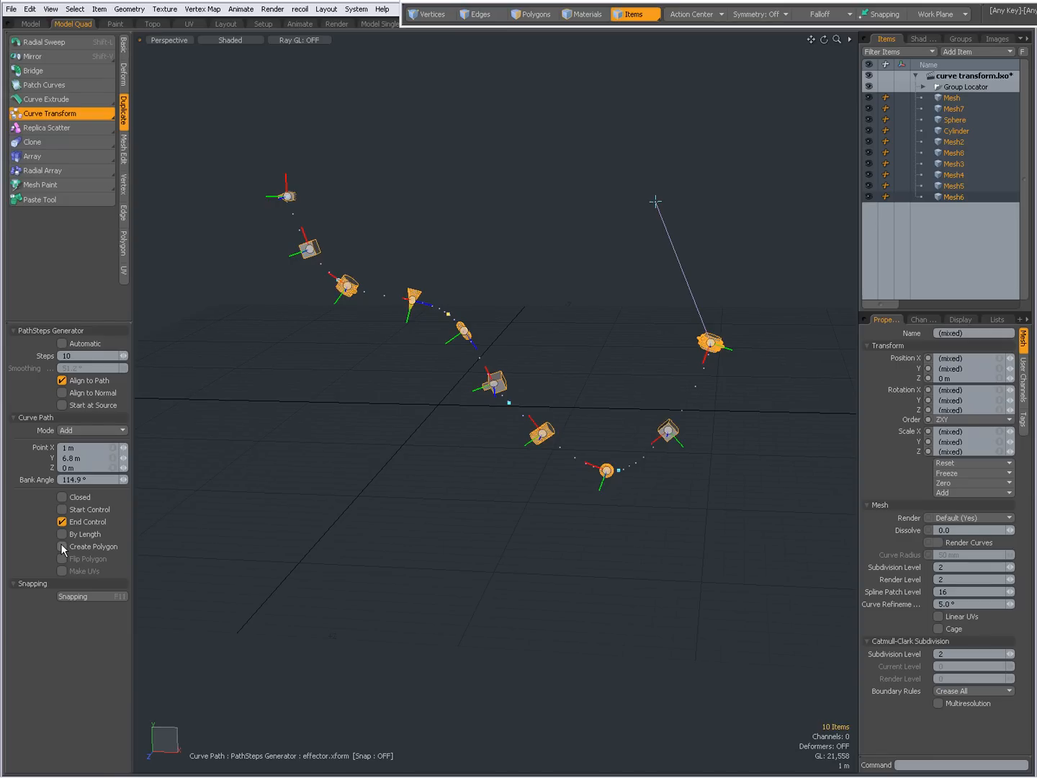
click(62, 546)
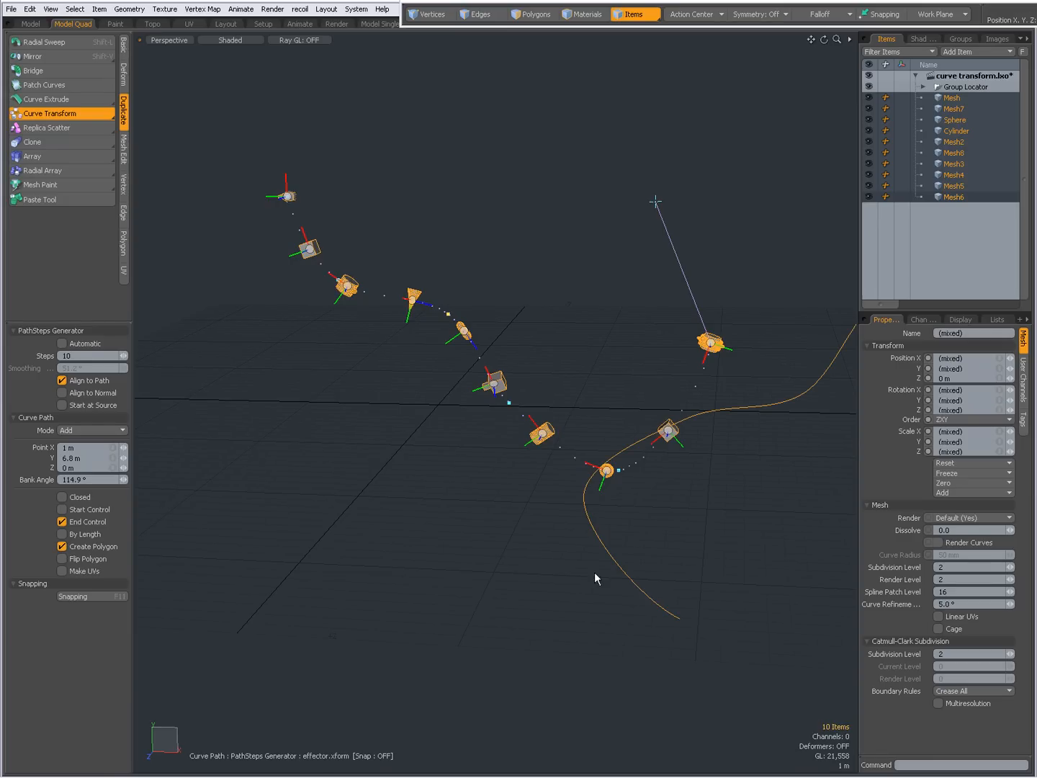
mouse_move(426, 323)
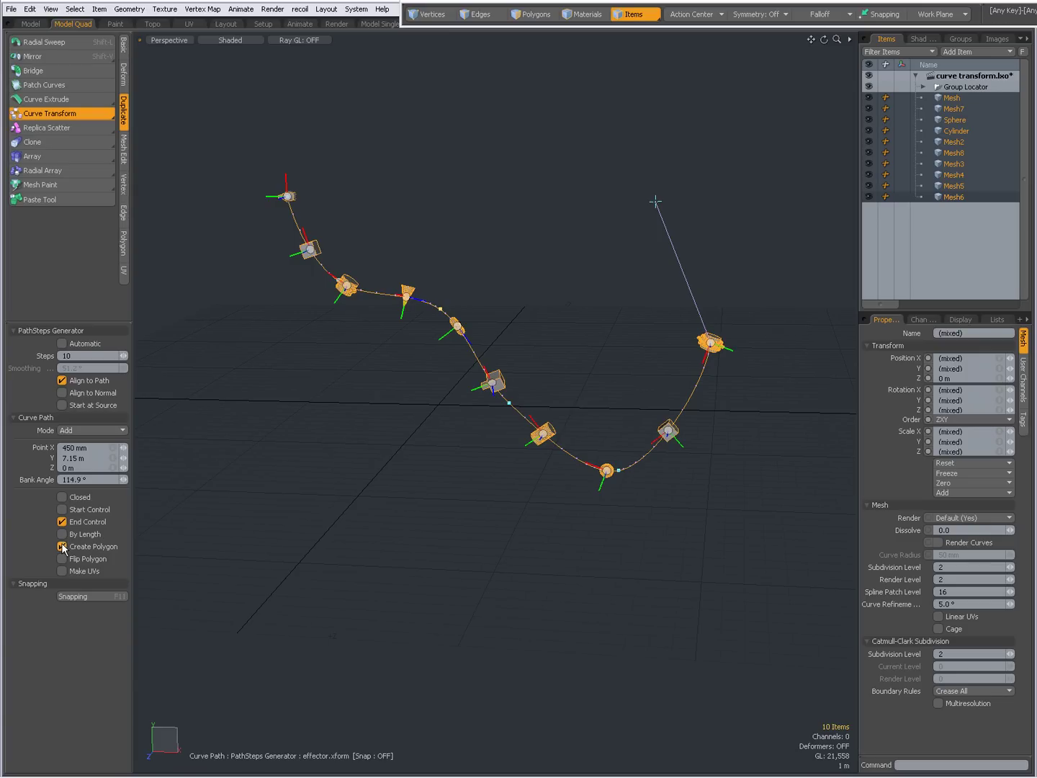
mouse_move(63, 545)
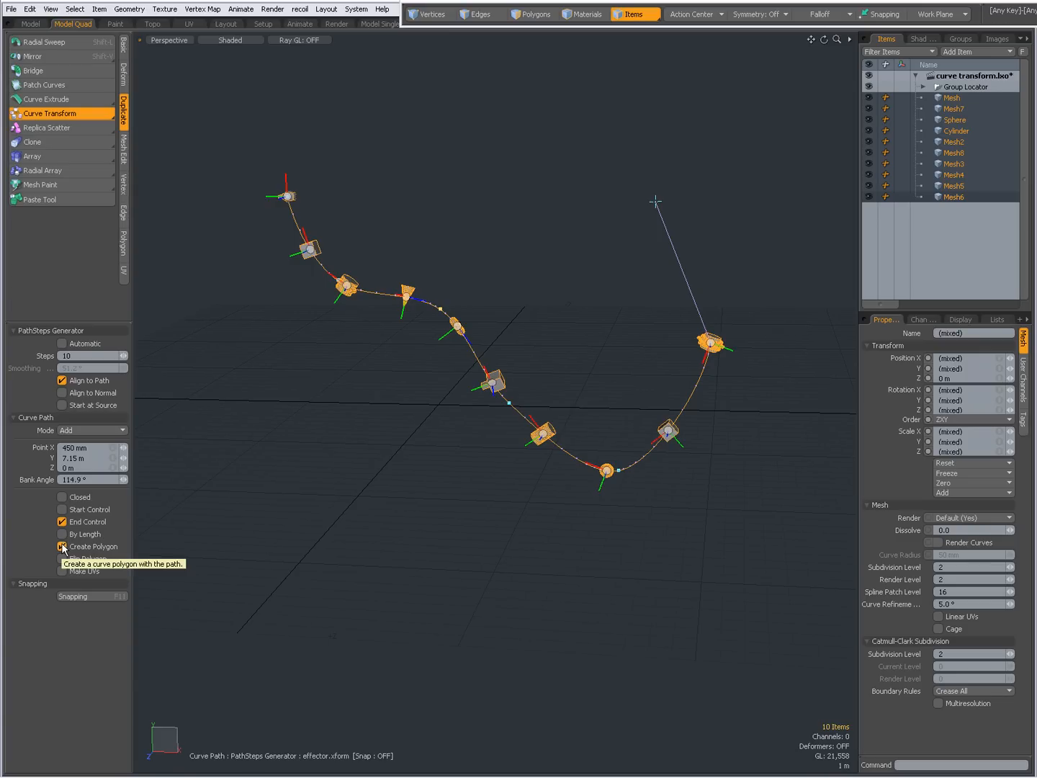
click(63, 545)
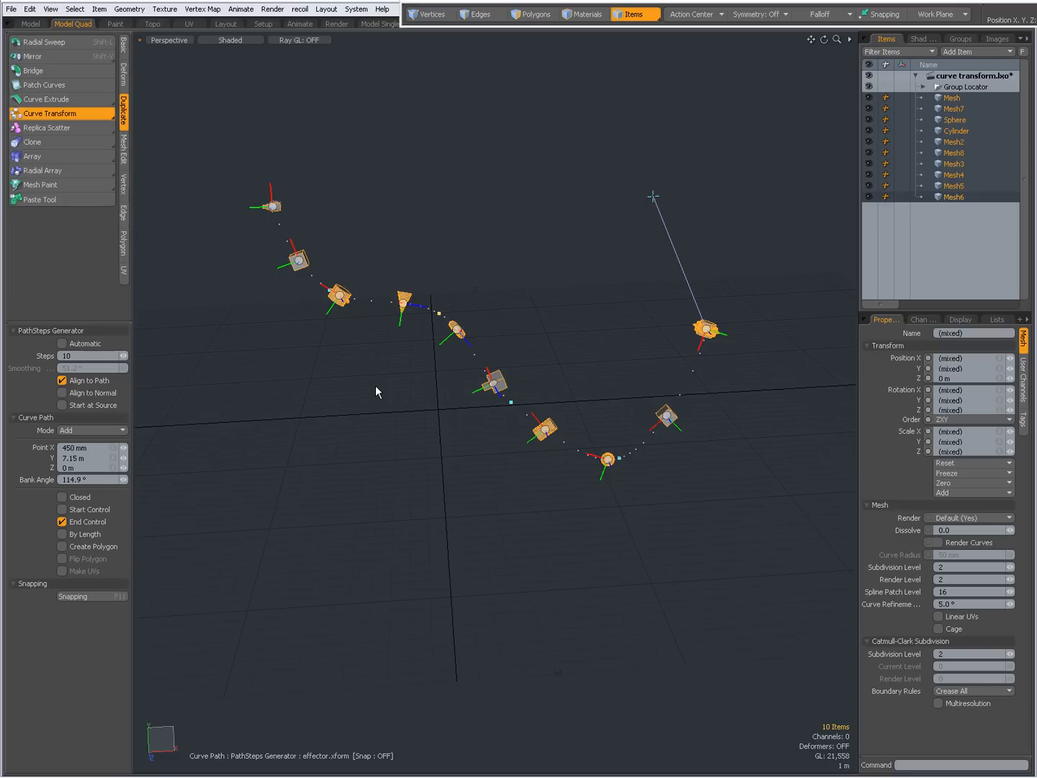
Show the Curve/Bezier/Pen tool variants from the Curve Transform button.
click(49, 113)
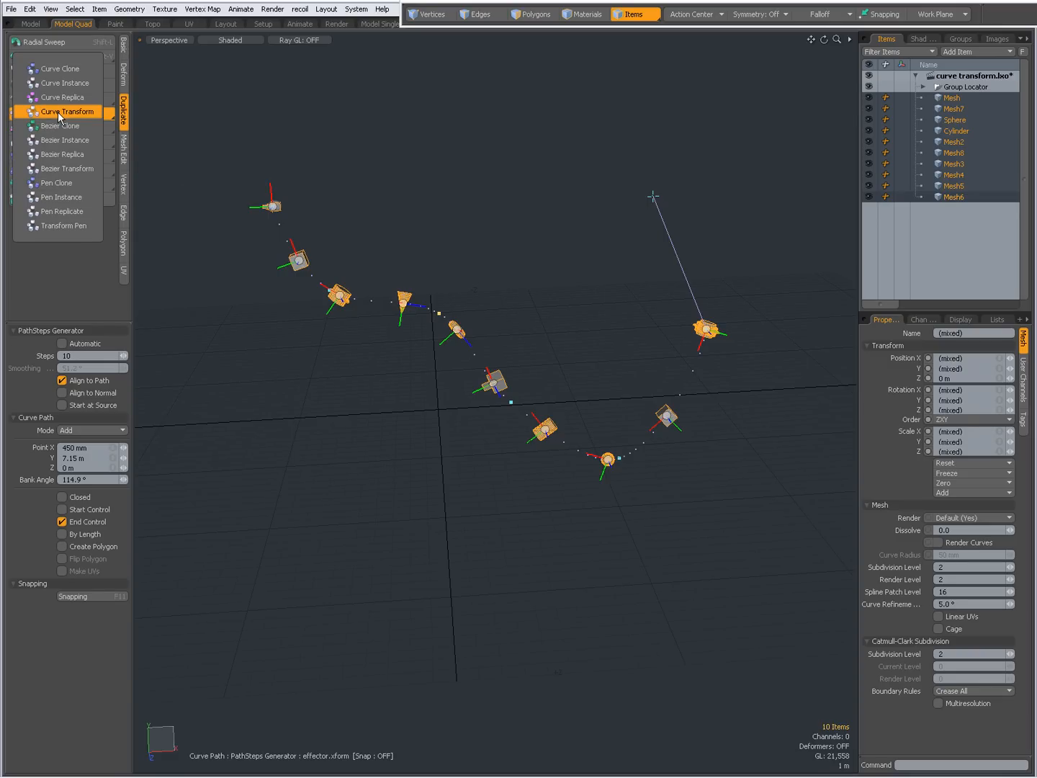
mouse_move(67, 169)
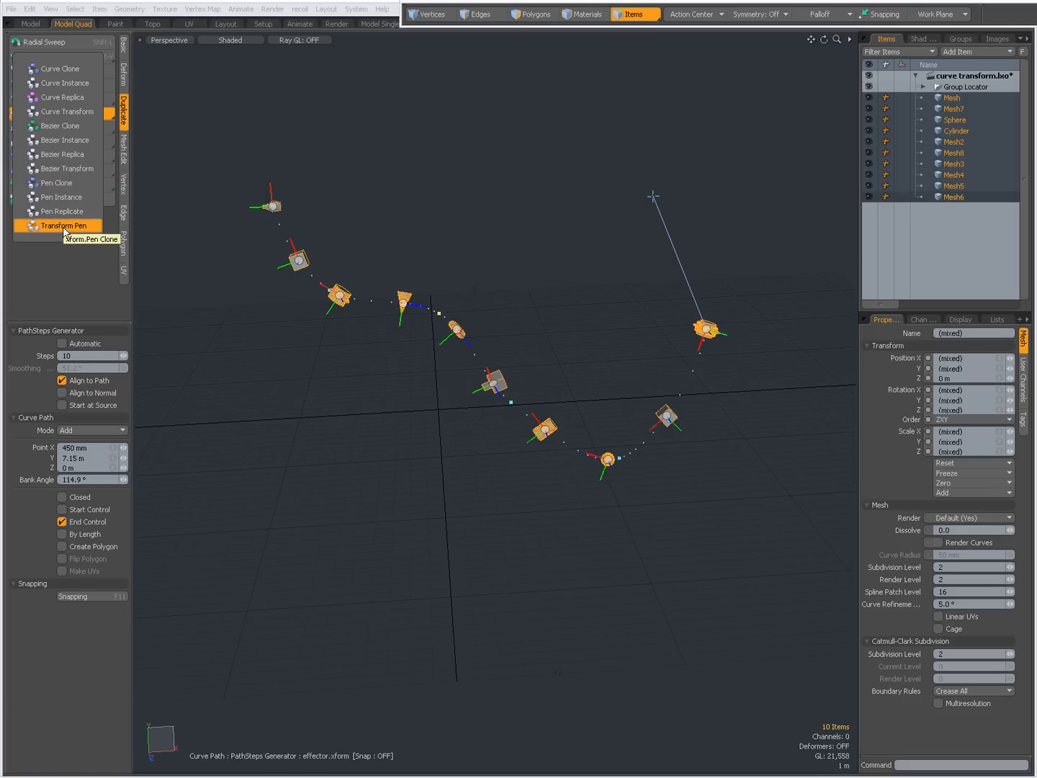
mouse_move(297, 349)
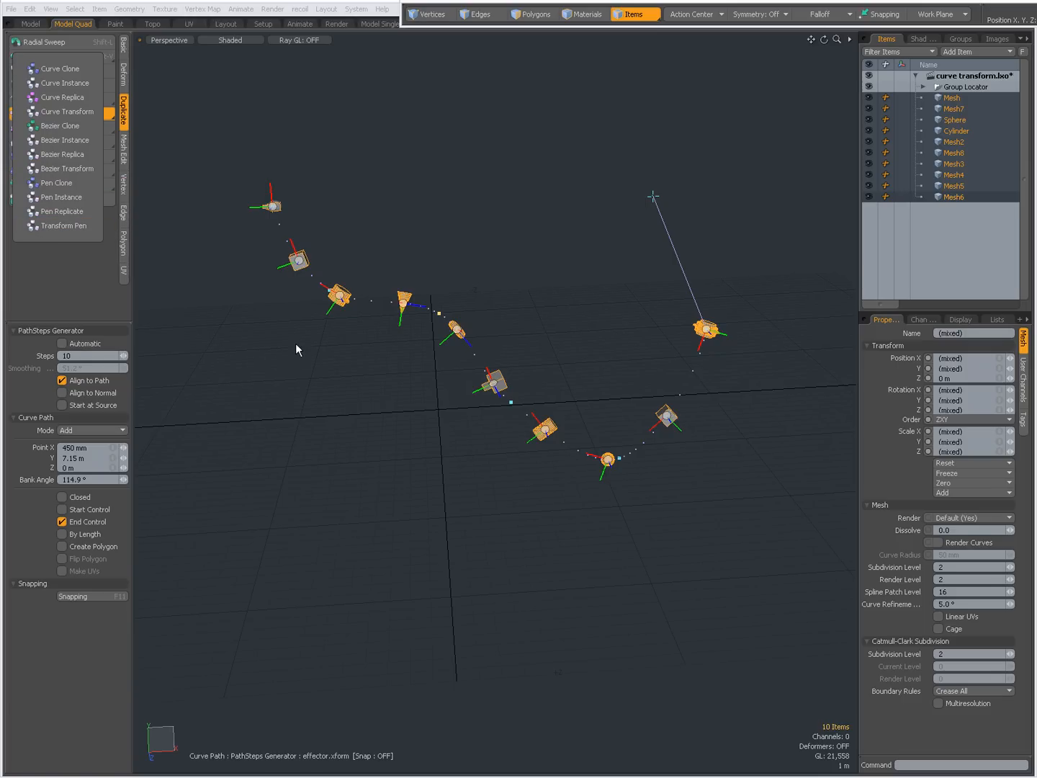
mouse_move(531, 562)
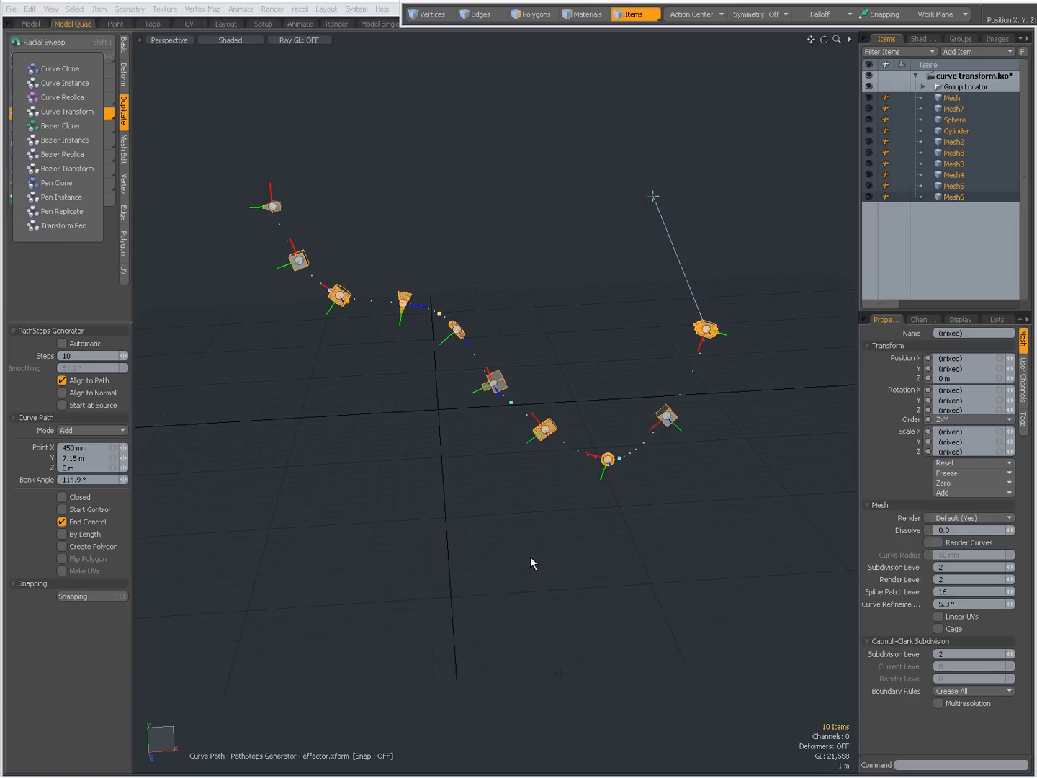
mouse_move(369, 466)
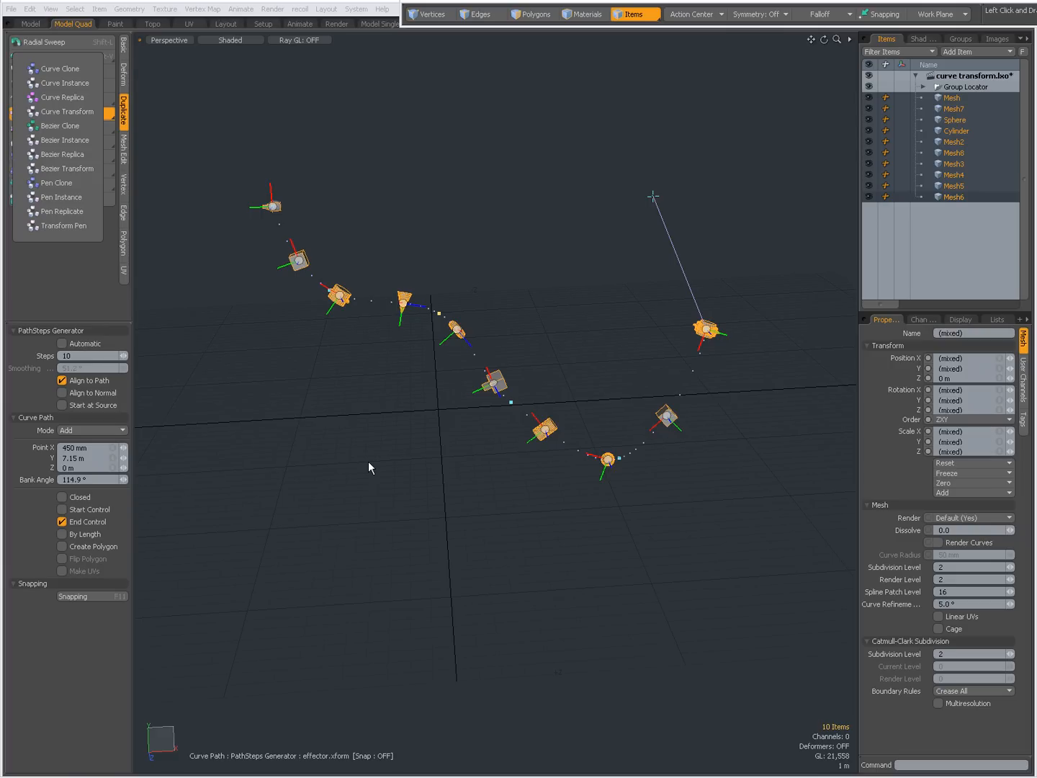
mouse_move(496, 424)
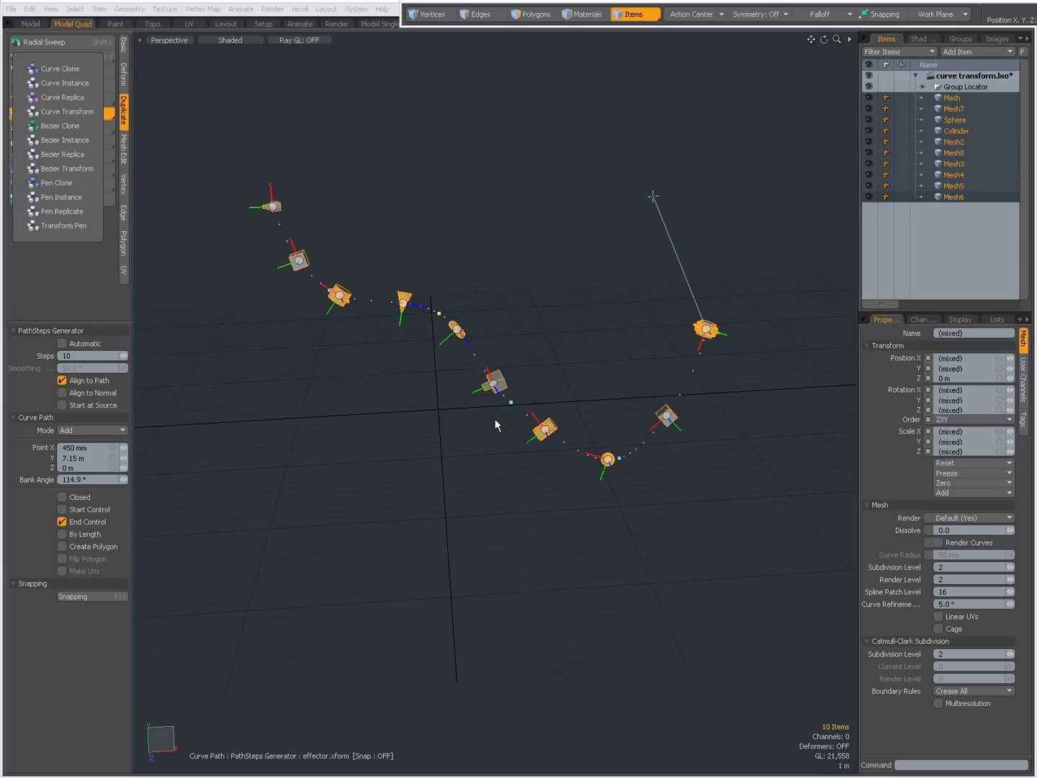
mouse_move(406, 517)
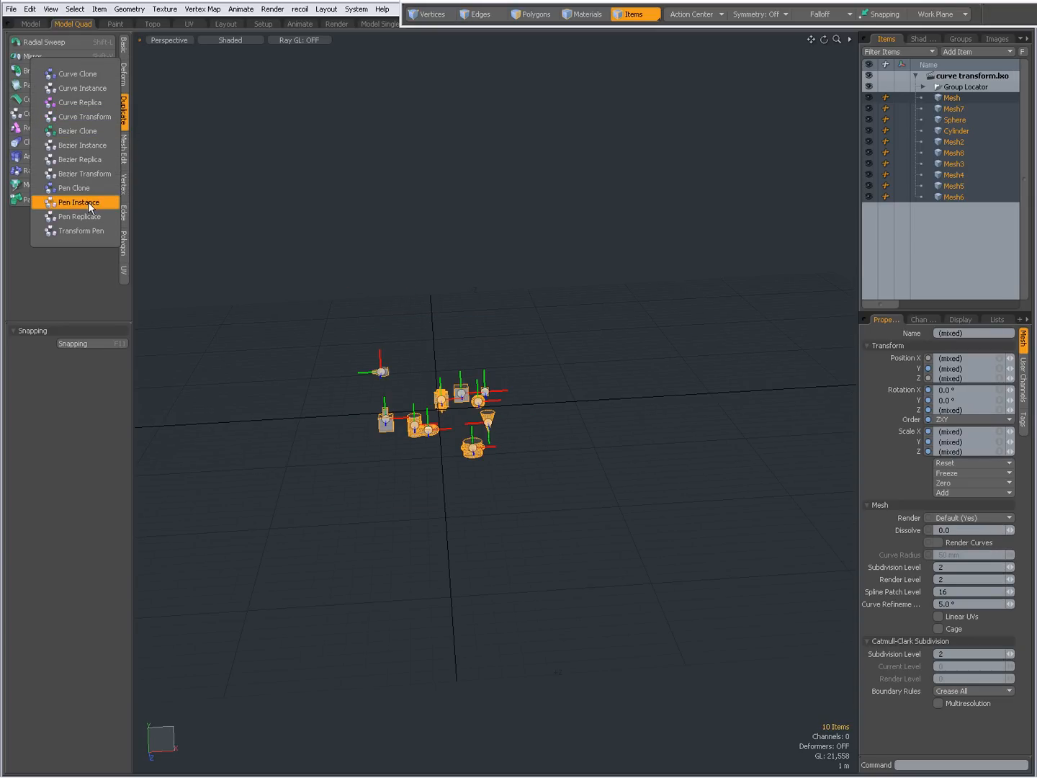
mouse_move(82, 230)
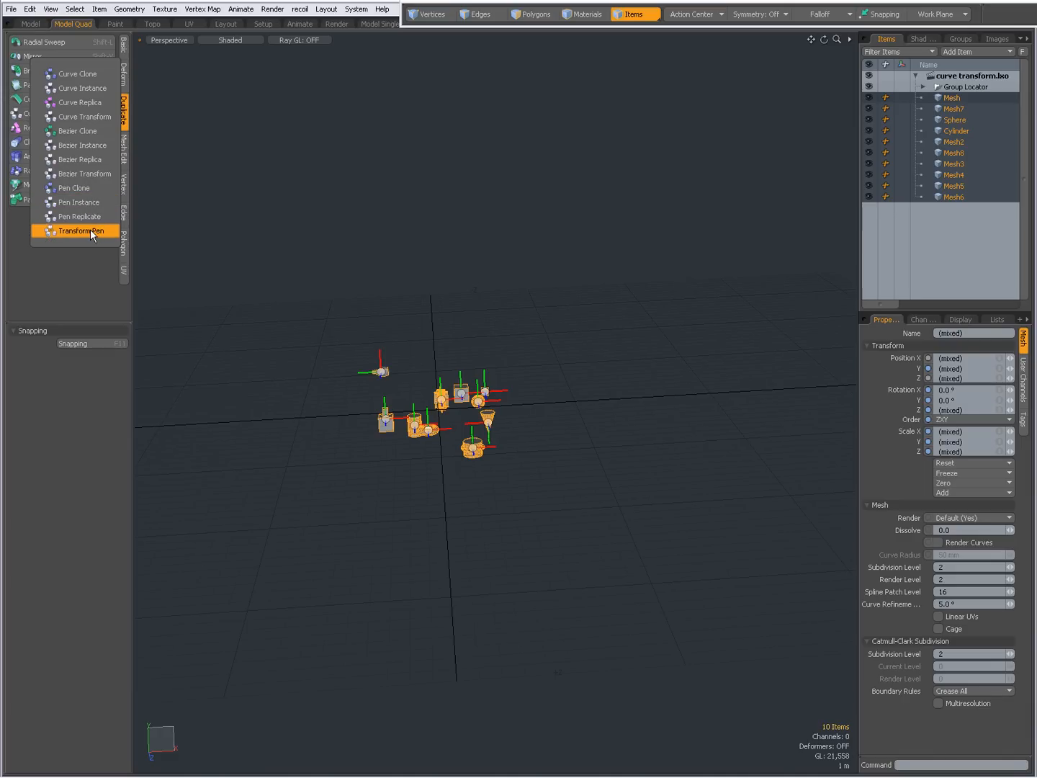
Choose Transform Pen to place items along pen-drawn points.
click(81, 231)
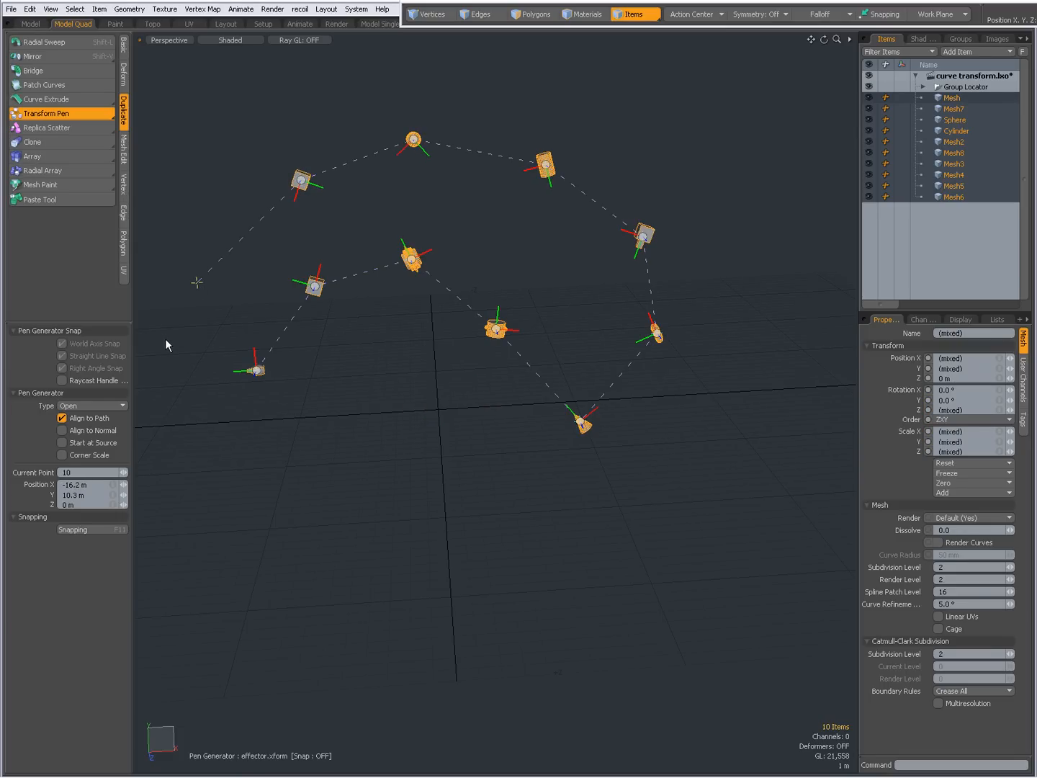
mouse_move(522, 182)
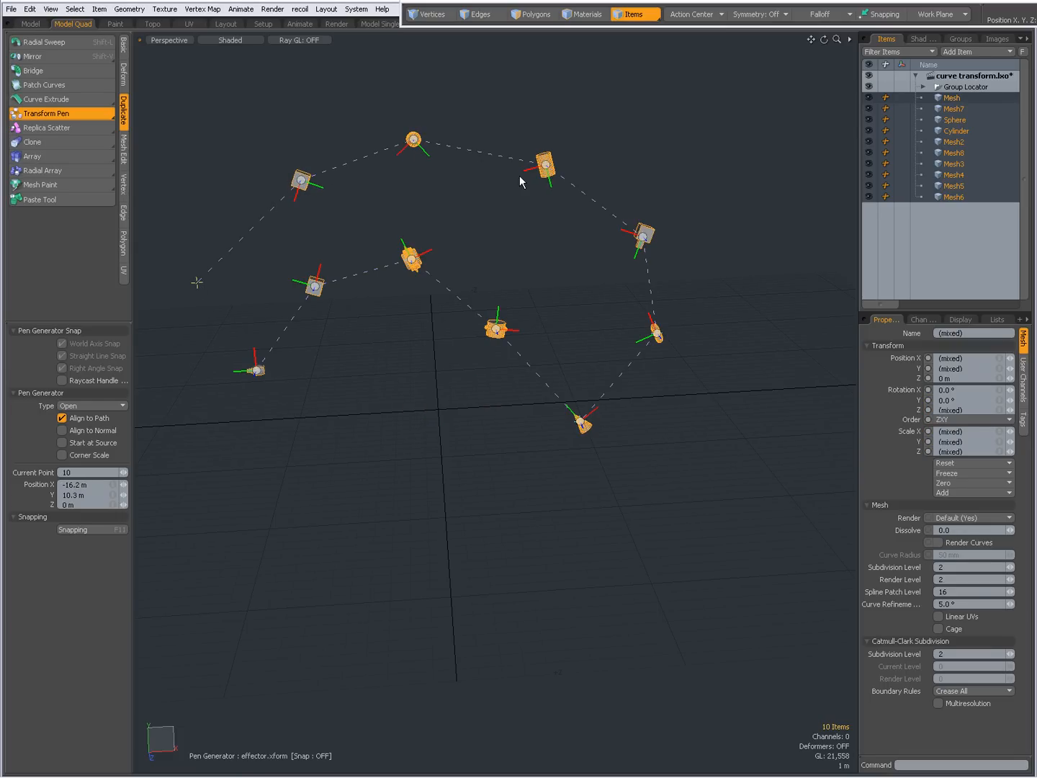
mouse_move(205, 326)
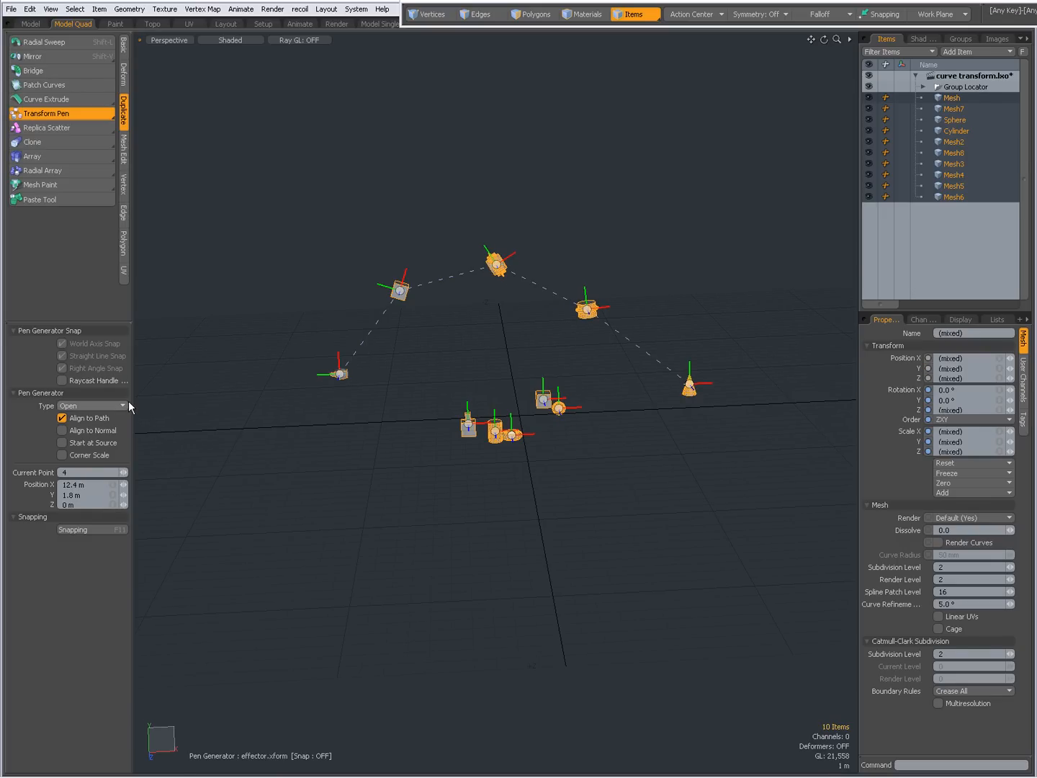
mouse_move(160, 412)
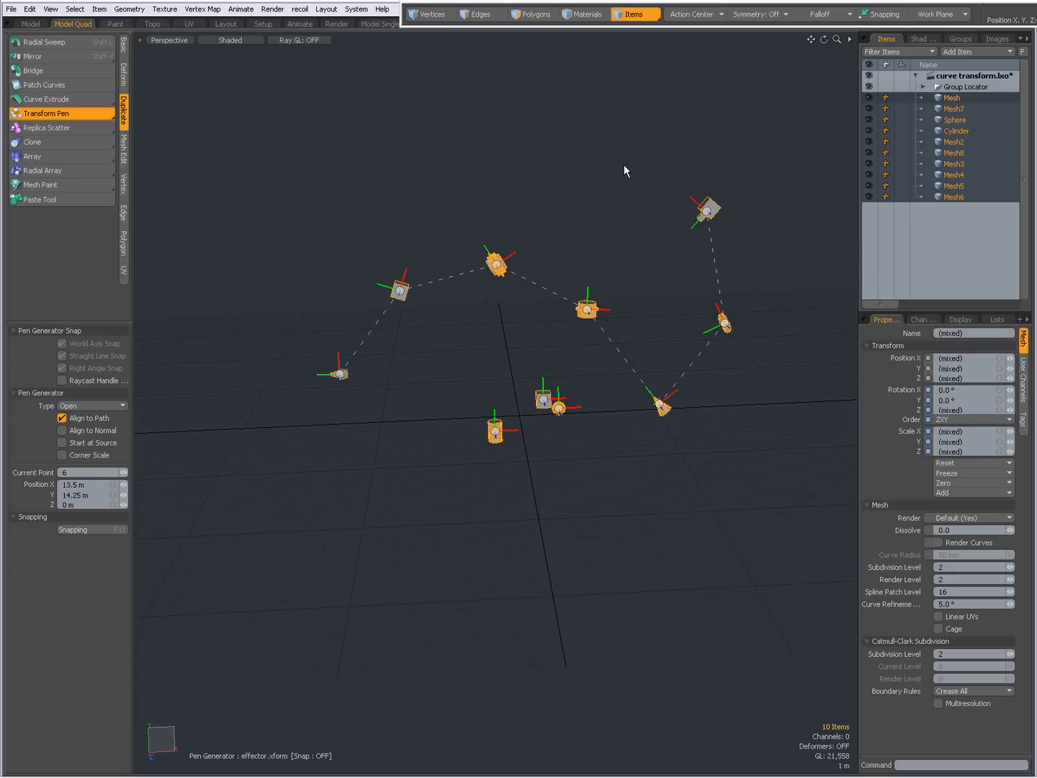
Add further pen points in the viewport to place the remaining items along the path.
click(46, 112)
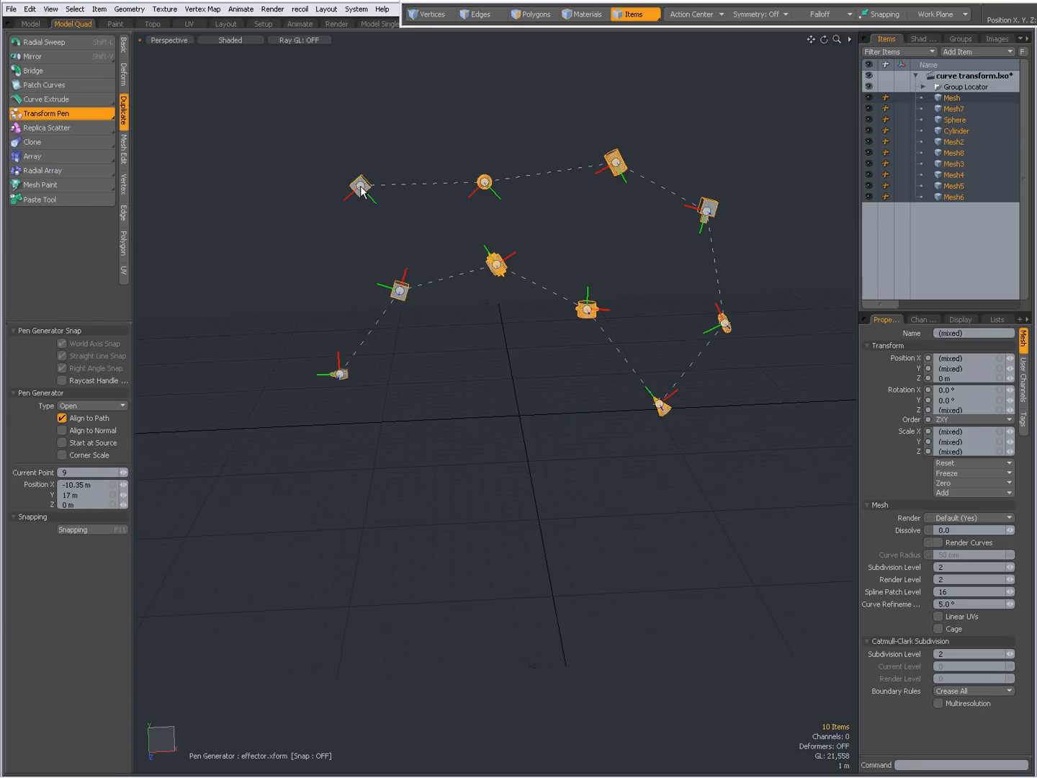
click(302, 126)
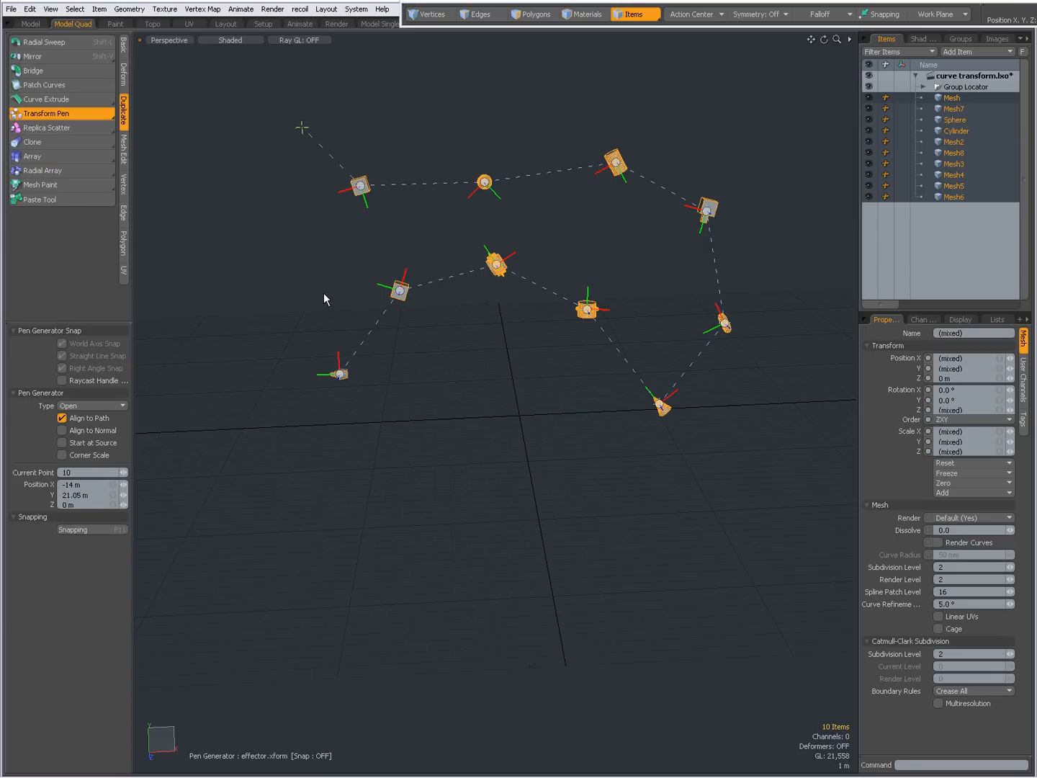